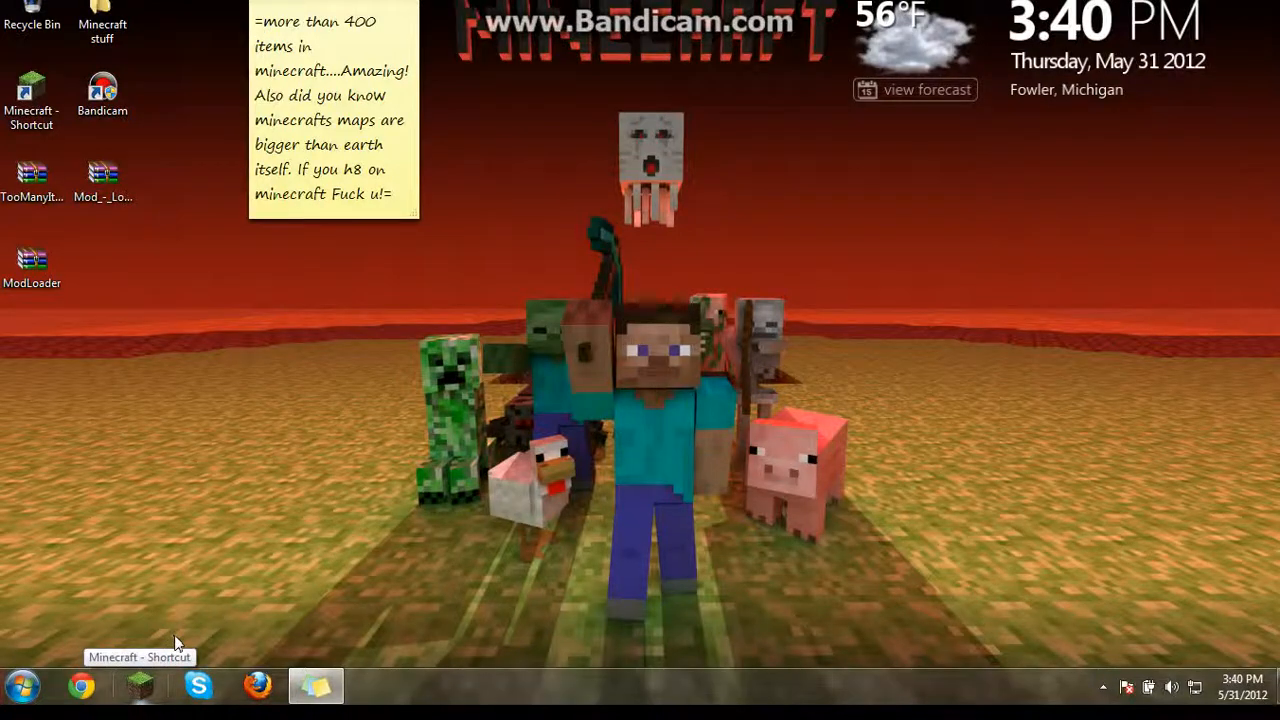
pyautogui.moveTo(288, 576)
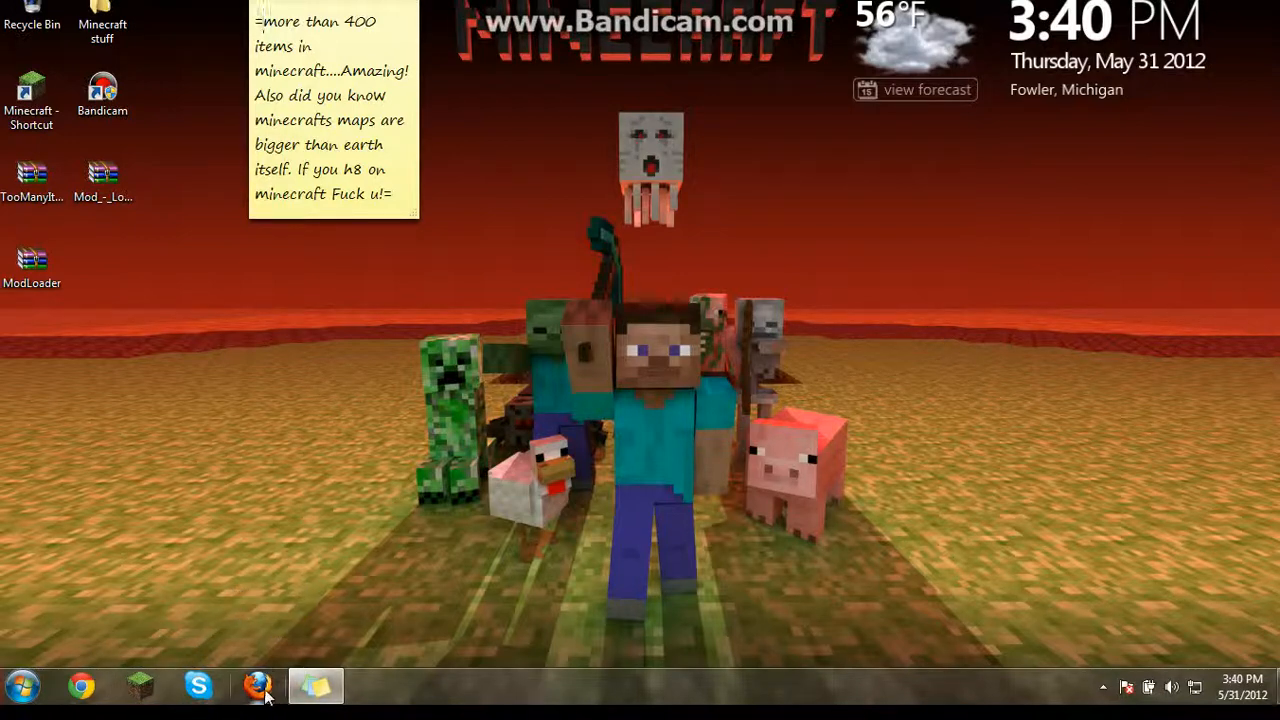
pyautogui.moveTo(156, 656)
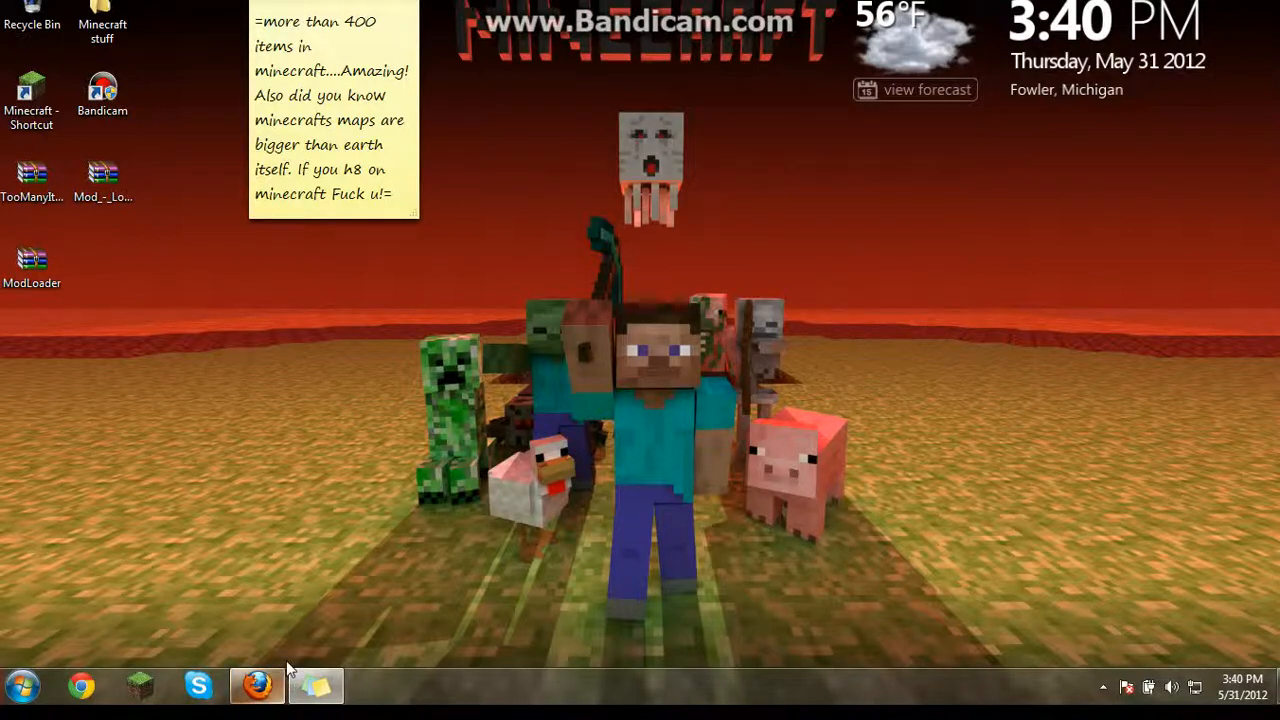
# Go to the minus.com DokuCraft link in Firefox and browse the gallery back to the first ZIP.
pyautogui.click(256, 686)
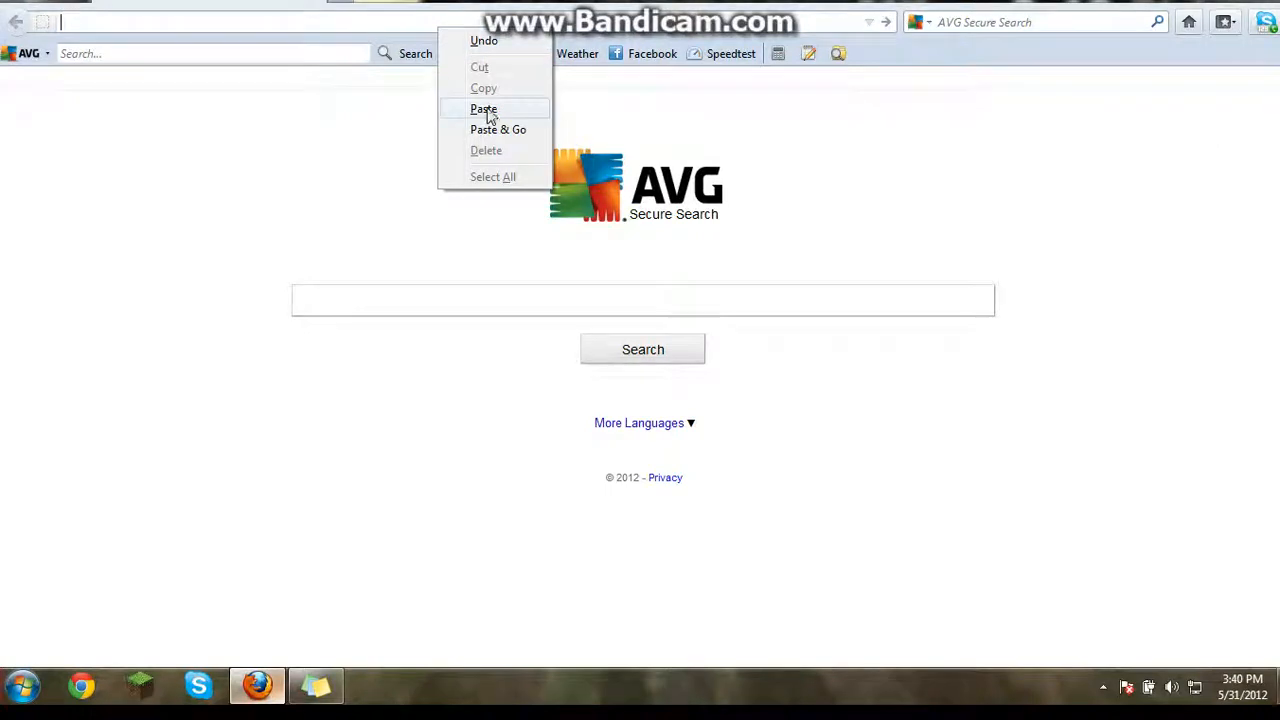
pyautogui.click(498, 128)
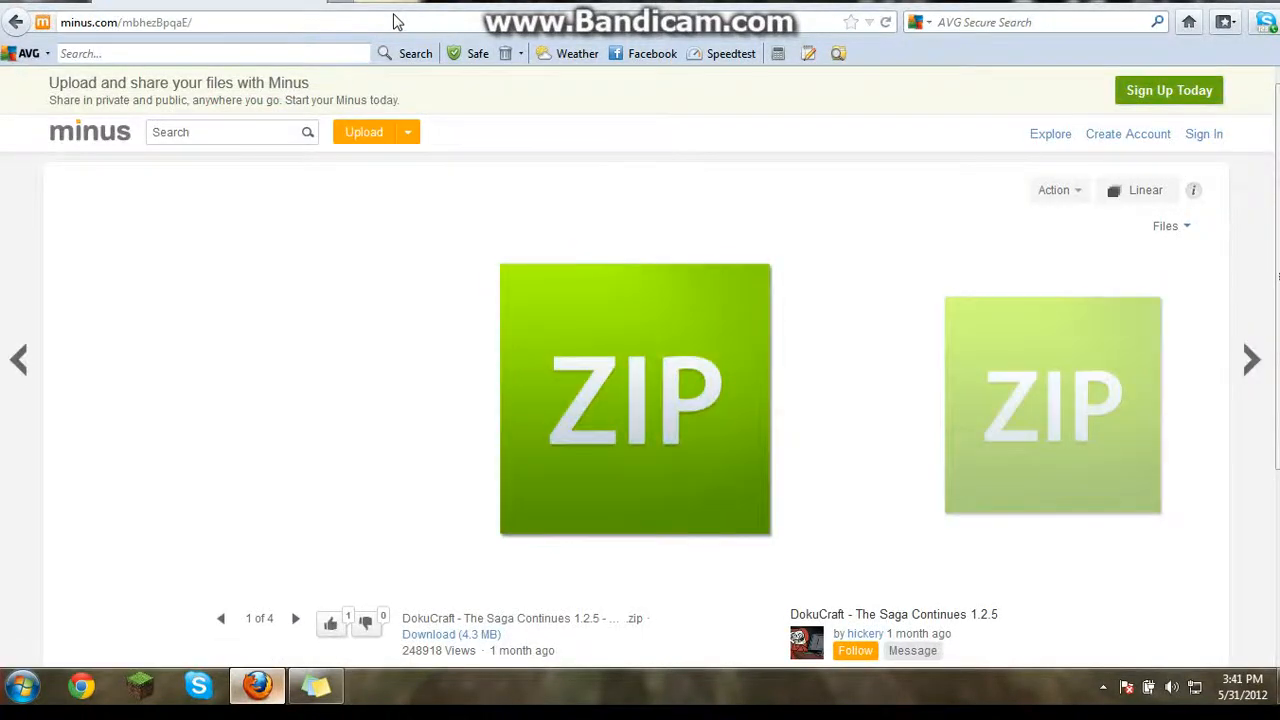
pyautogui.moveTo(648, 378)
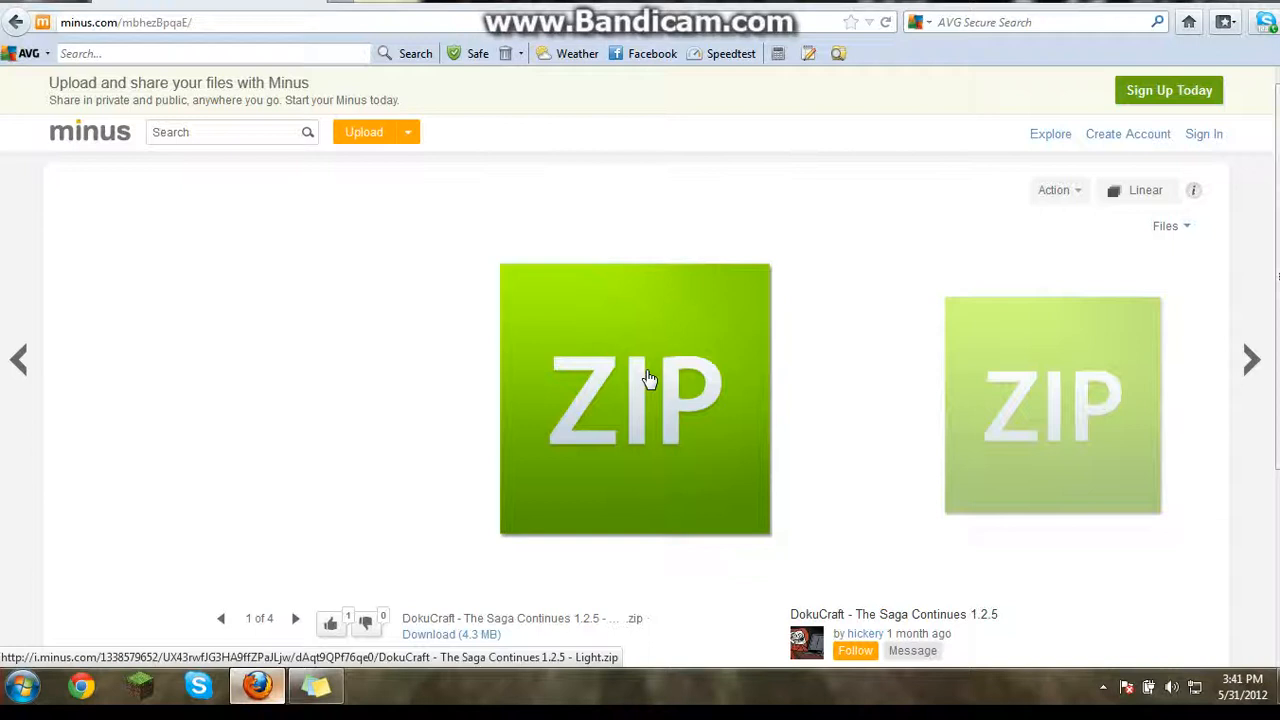
pyautogui.moveTo(694, 392)
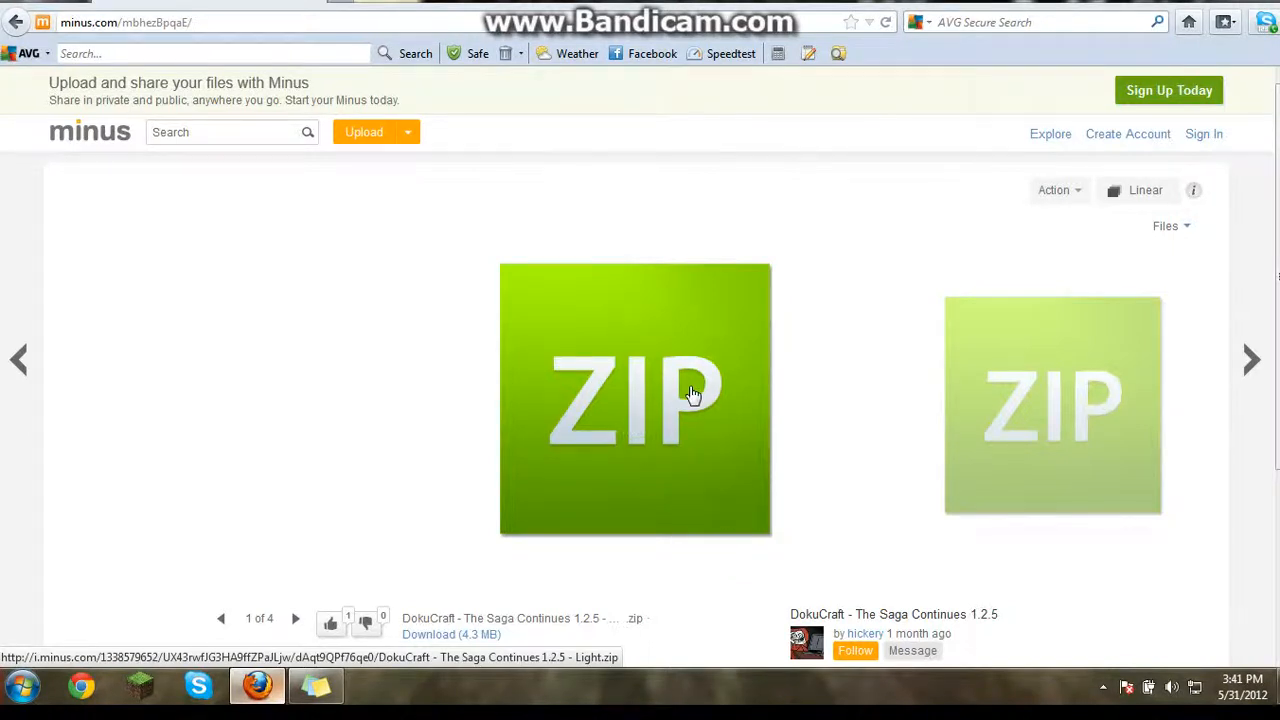
pyautogui.moveTo(1060, 374)
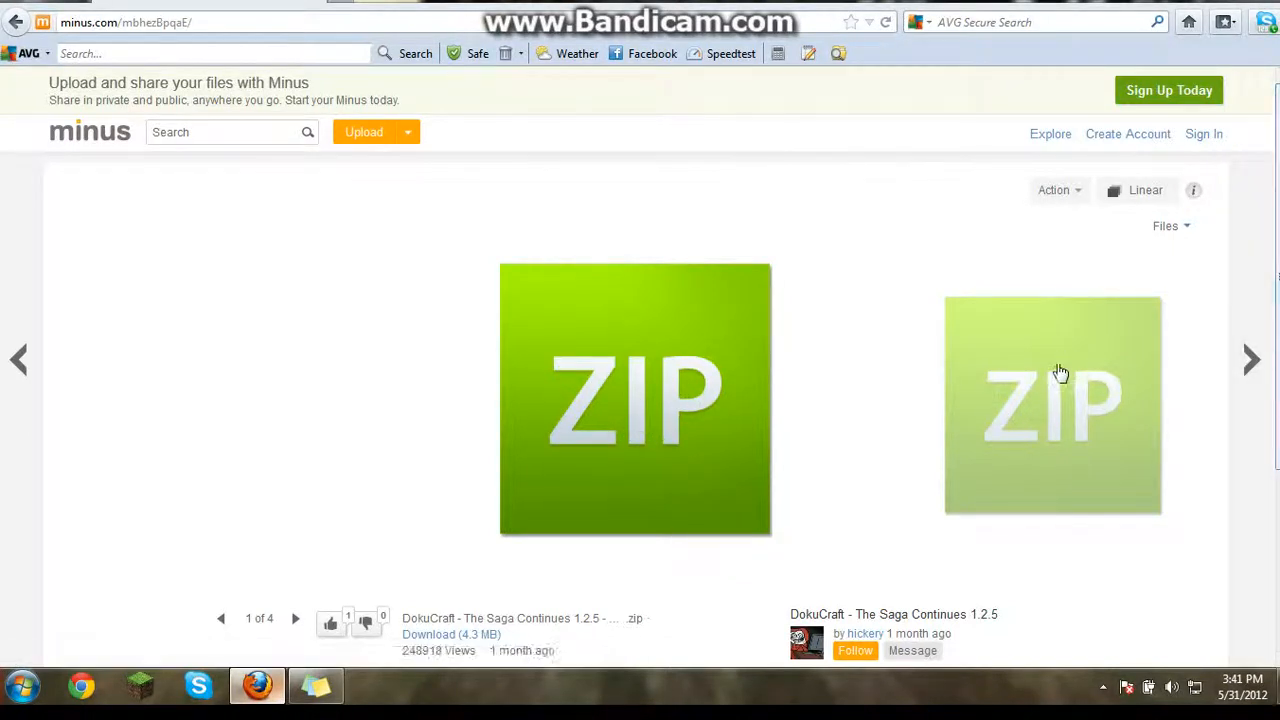
pyautogui.click(1252, 360)
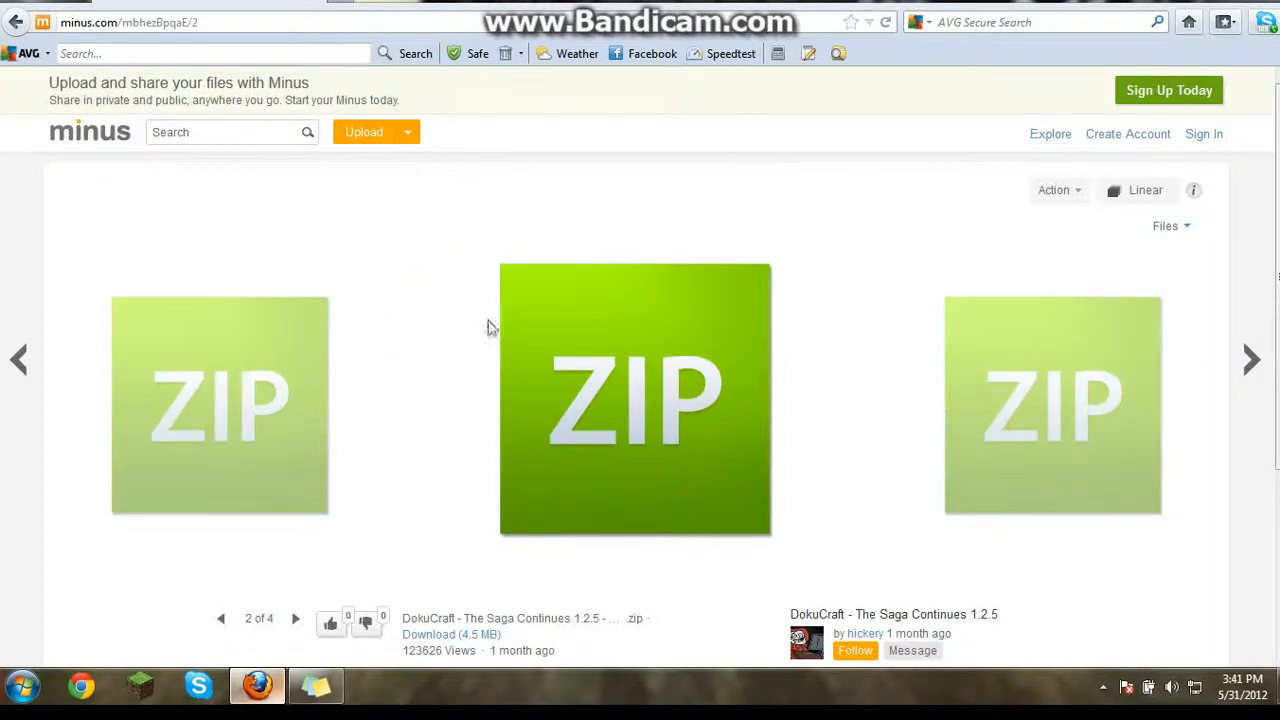
pyautogui.moveTo(20, 380)
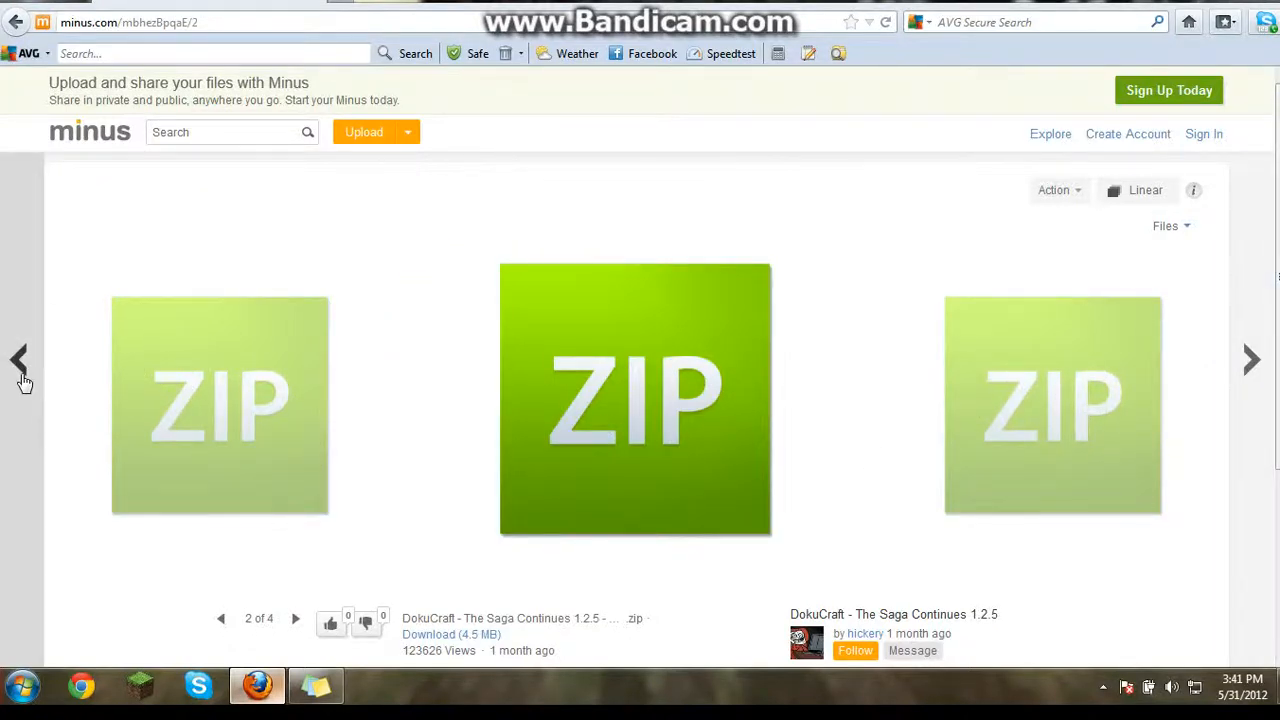
pyautogui.click(20, 360)
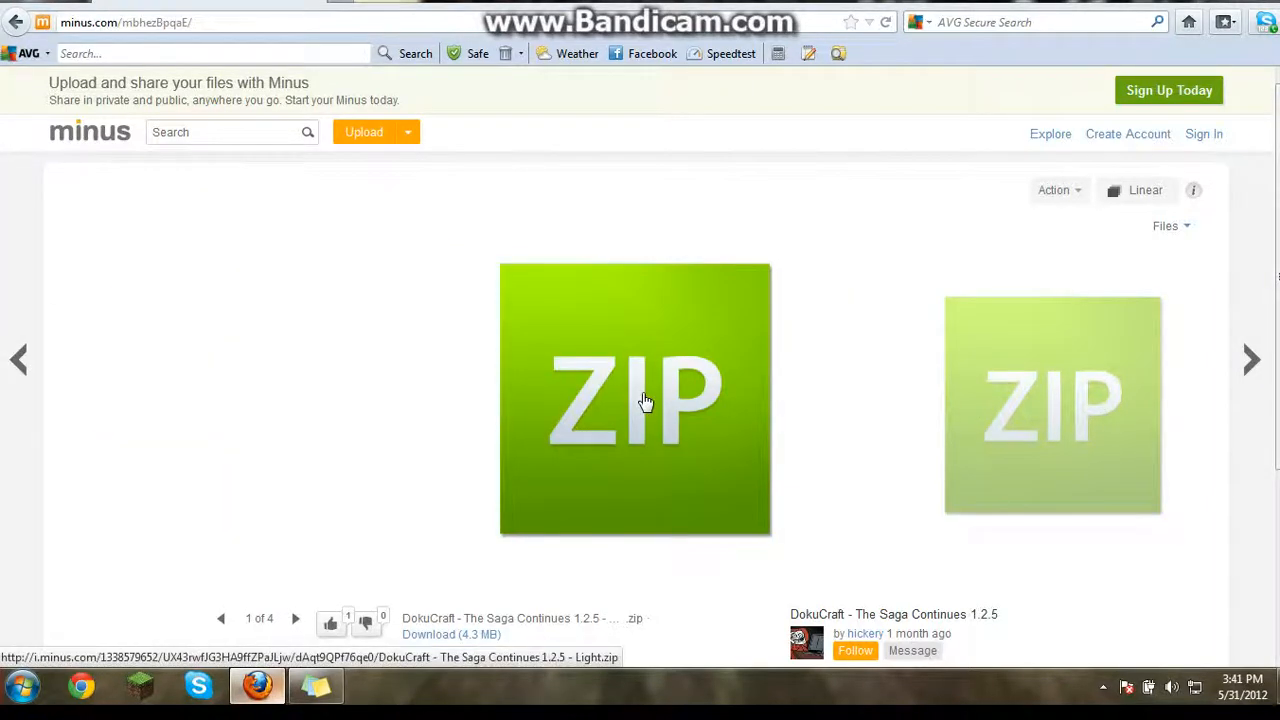
pyautogui.moveTo(640, 388)
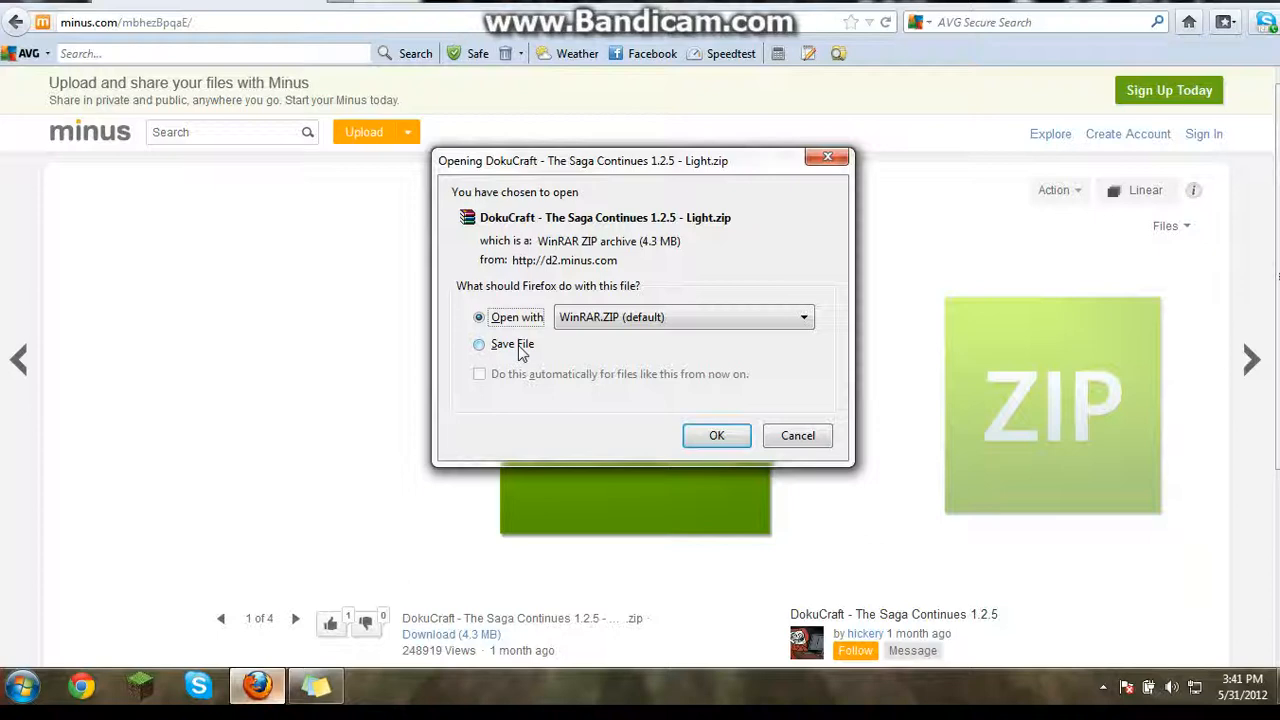
# Save the DokuCraft 1.2.5 Light ZIP, let the download finish, and close the download windows.
pyautogui.click(480, 344)
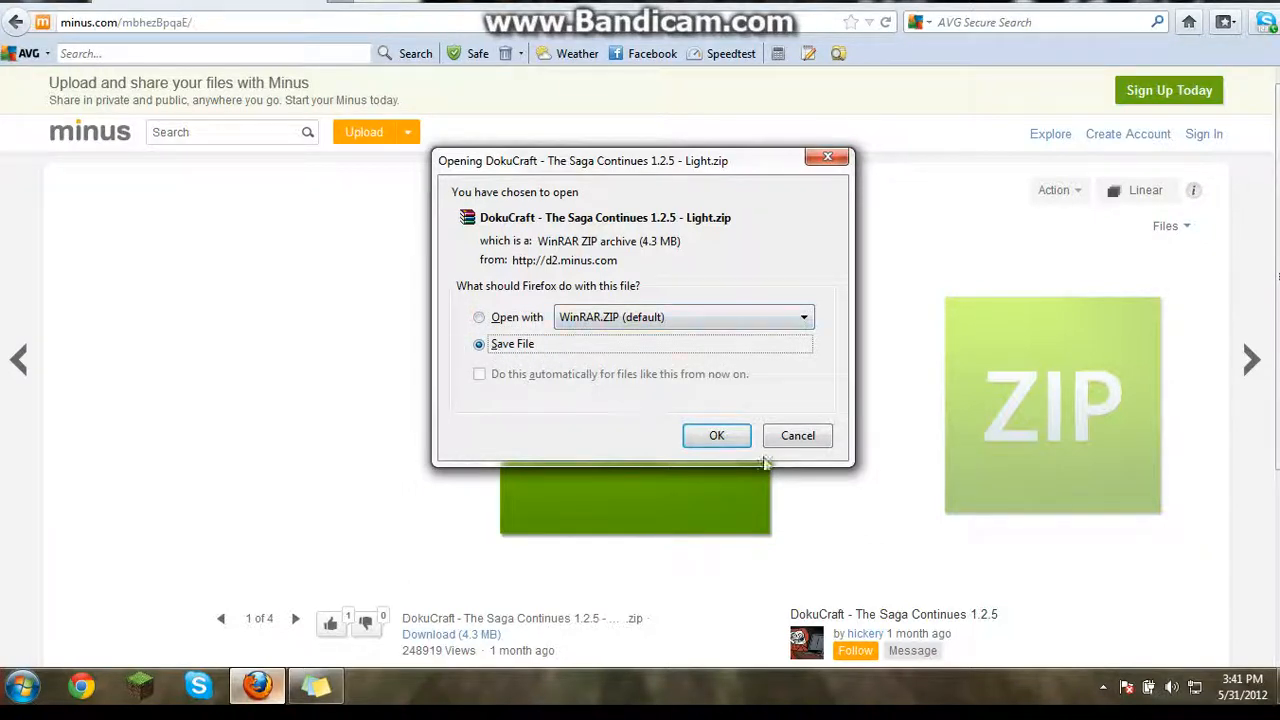
pyautogui.click(716, 436)
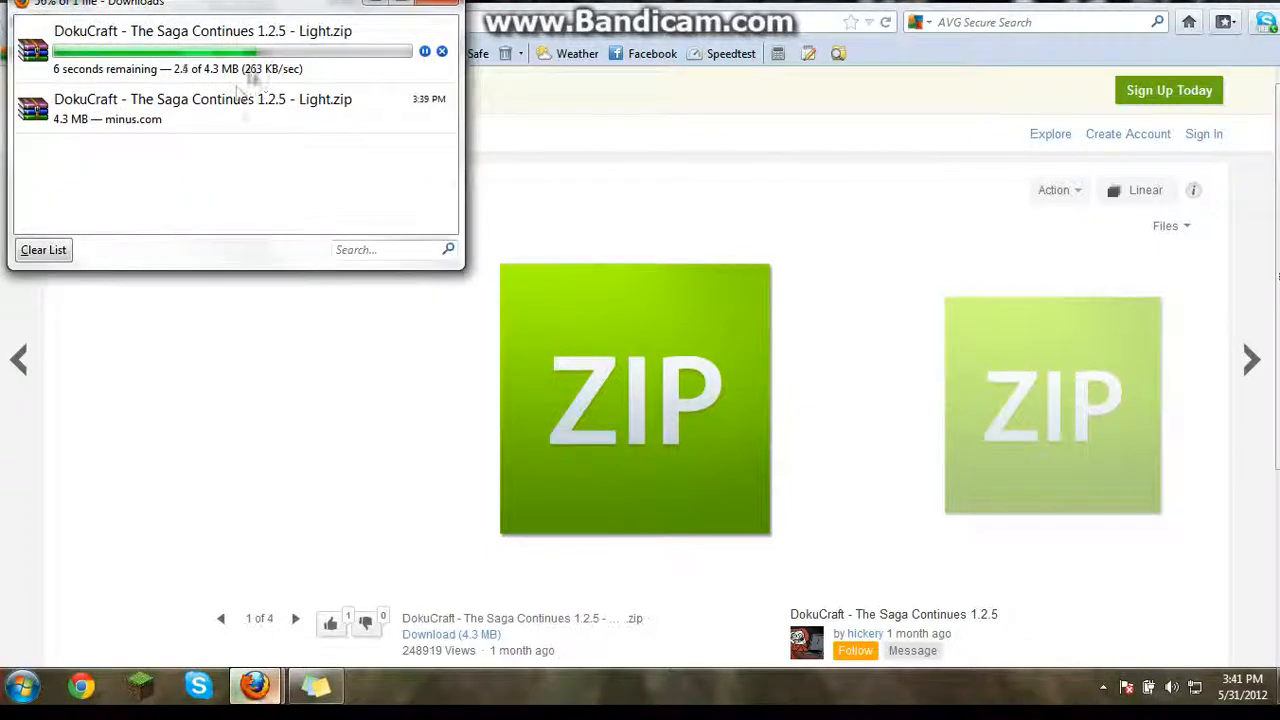
pyautogui.rightClick(204, 108)
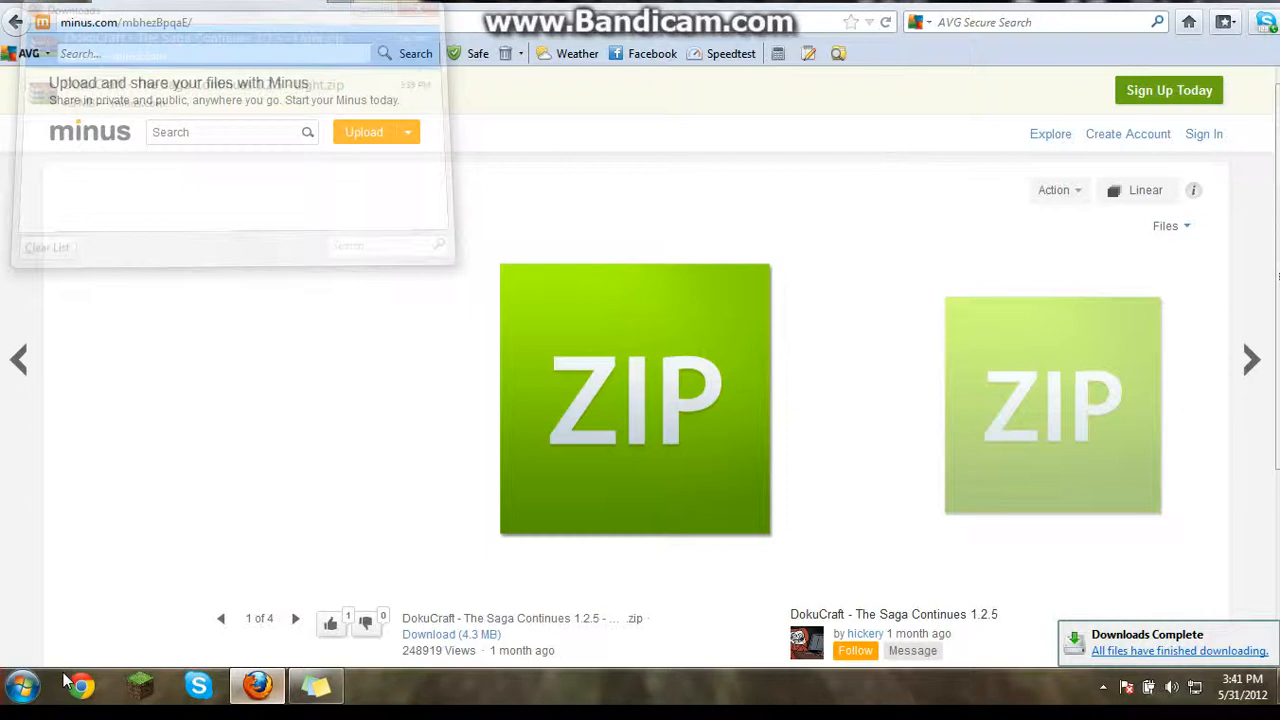
pyautogui.click(372, 686)
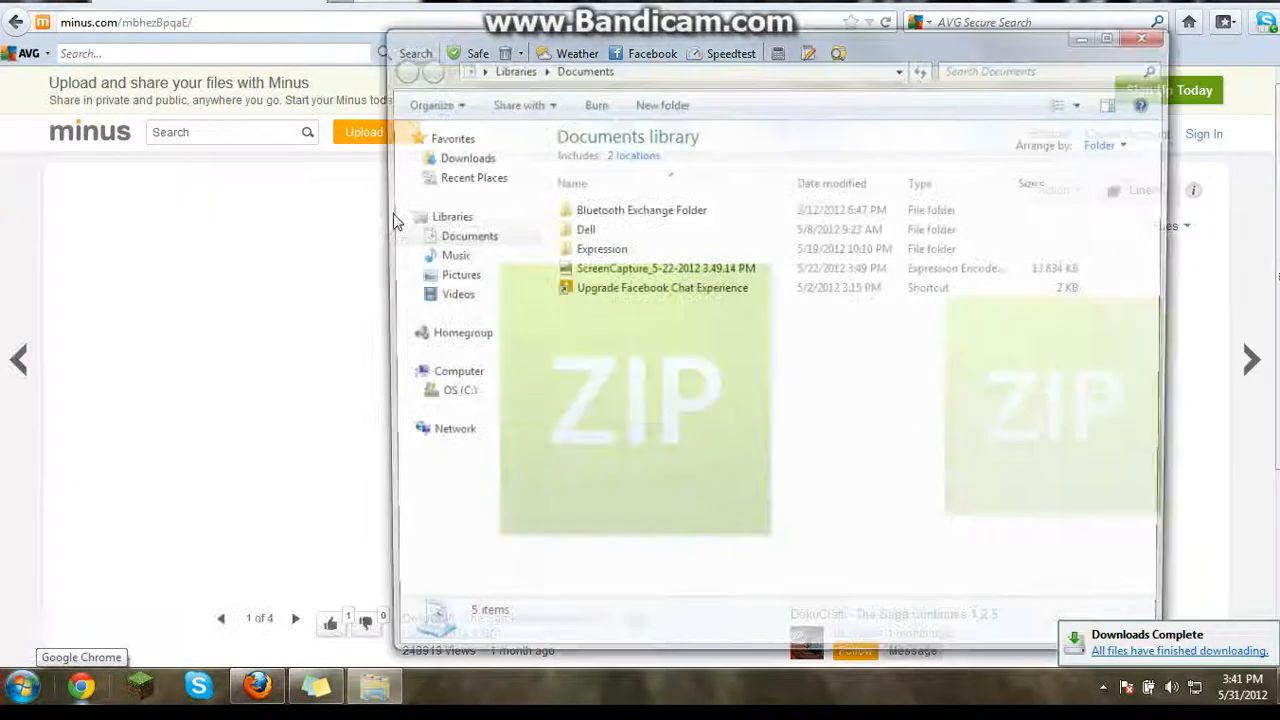
pyautogui.click(460, 156)
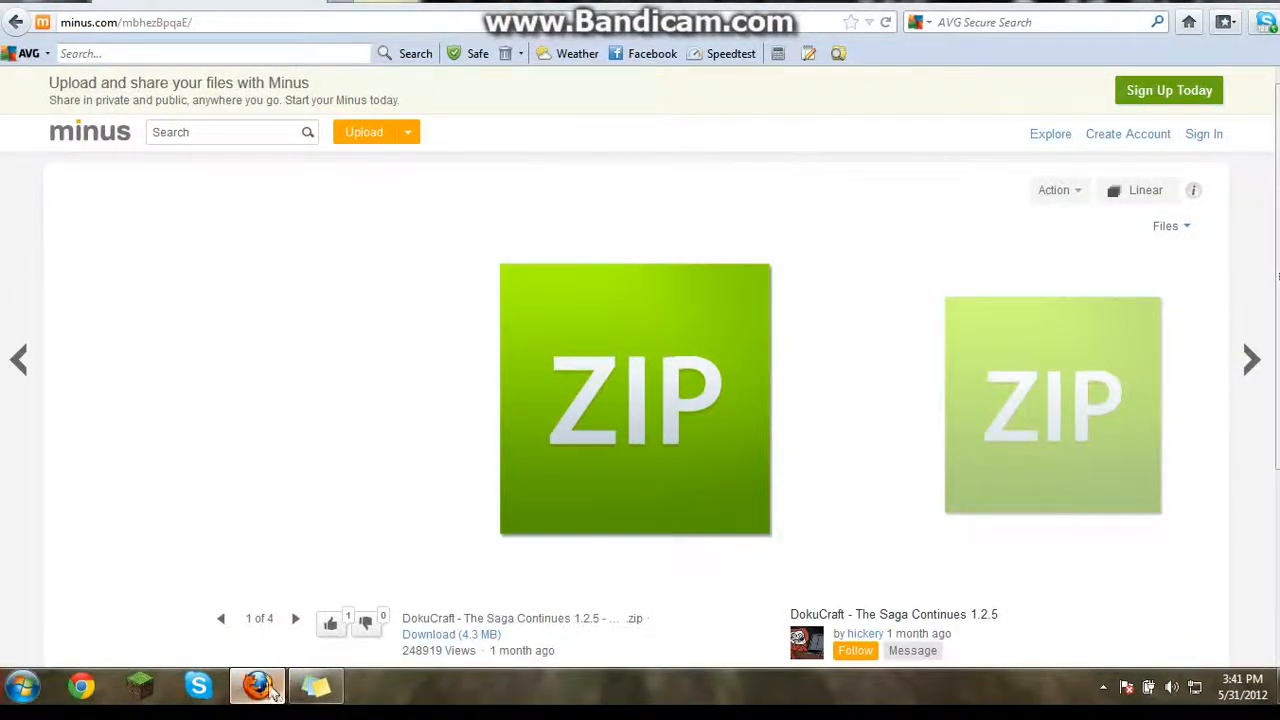
# Drag the DokuCraft Light ZIP from the Downloads folder onto the desktop.
pyautogui.rightClick(258, 686)
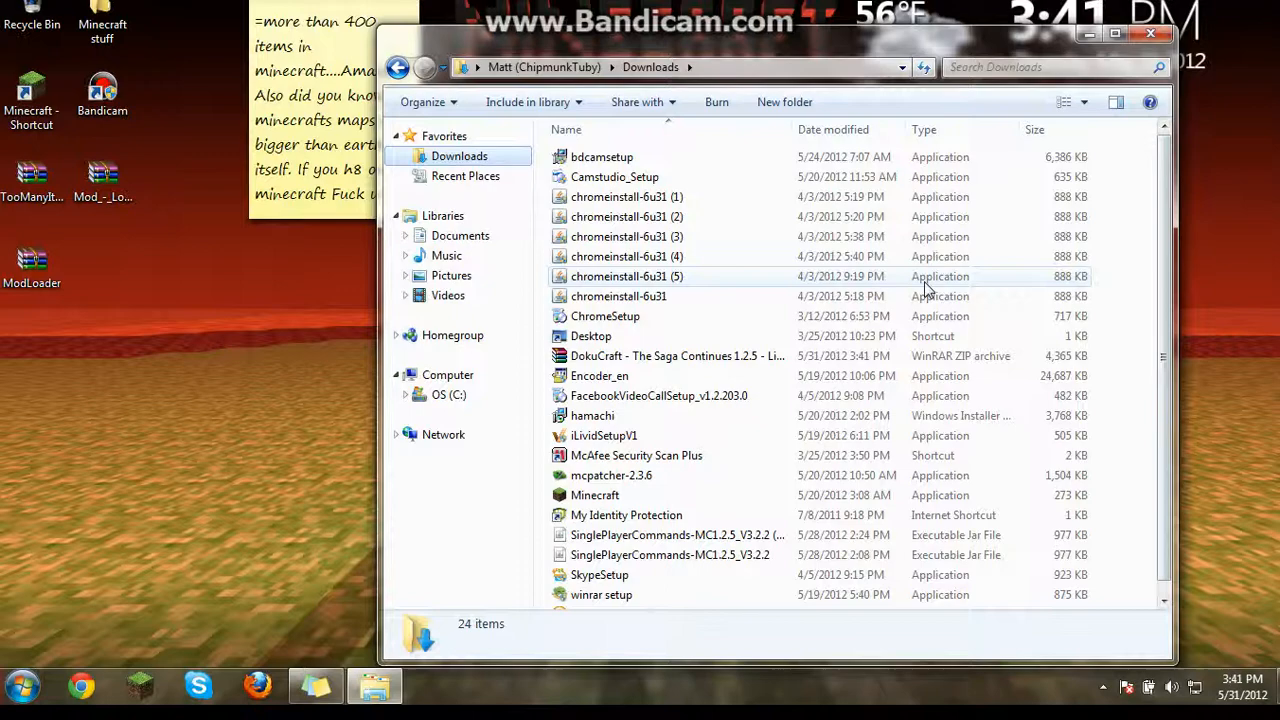
pyautogui.click(676, 356)
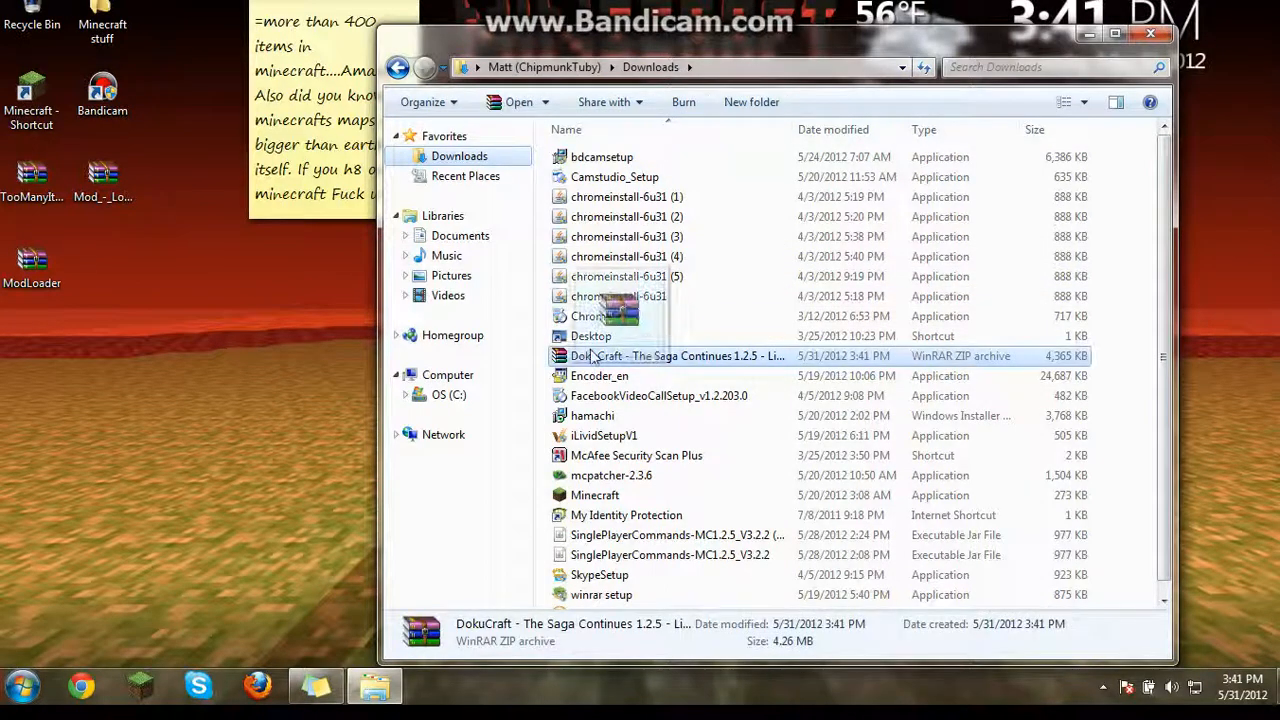
pyautogui.moveTo(676, 356); pyautogui.dragTo(104, 284)
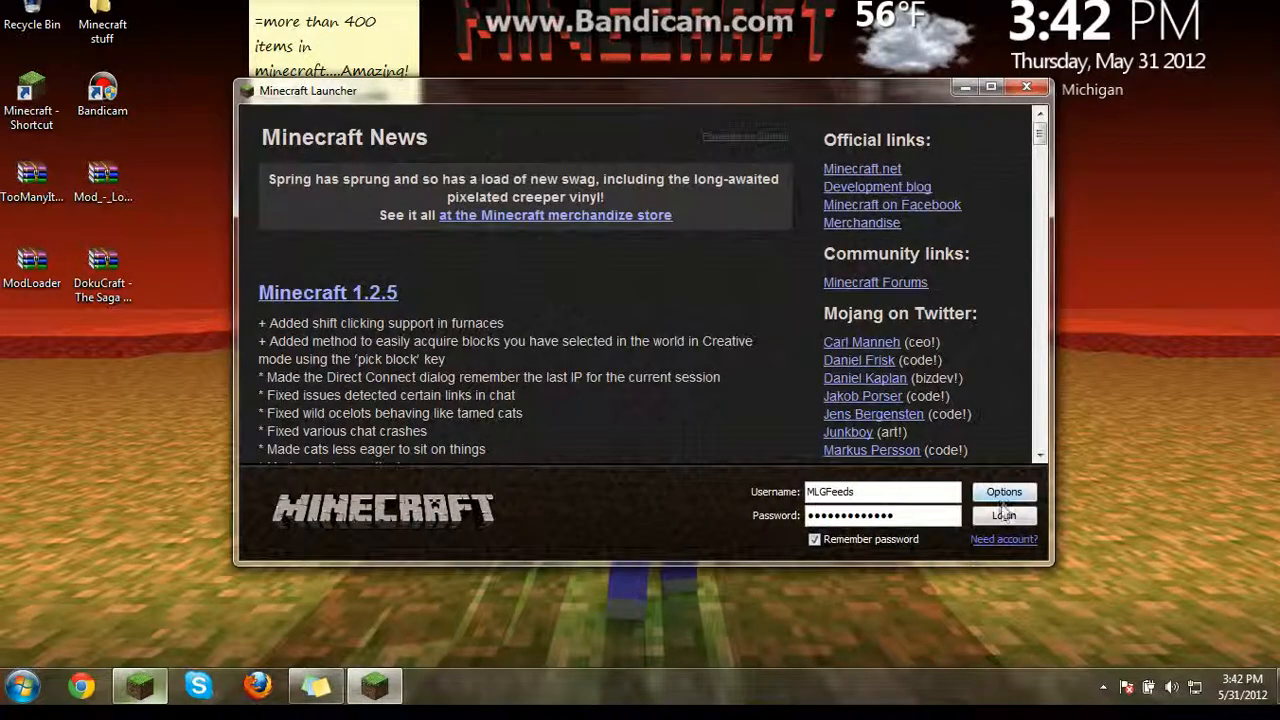
# Log in to Minecraft and choose a DokuCraft pack from the Texture Packs list.
pyautogui.click(1004, 516)
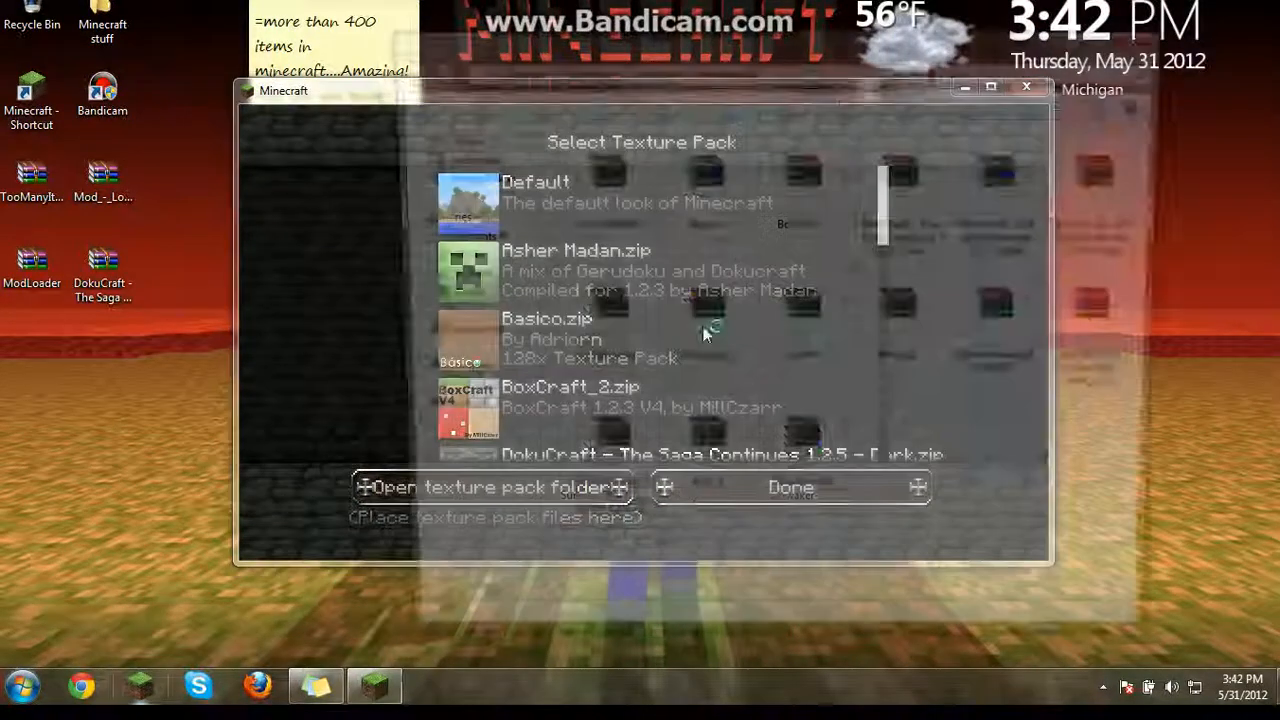
pyautogui.click(490, 488)
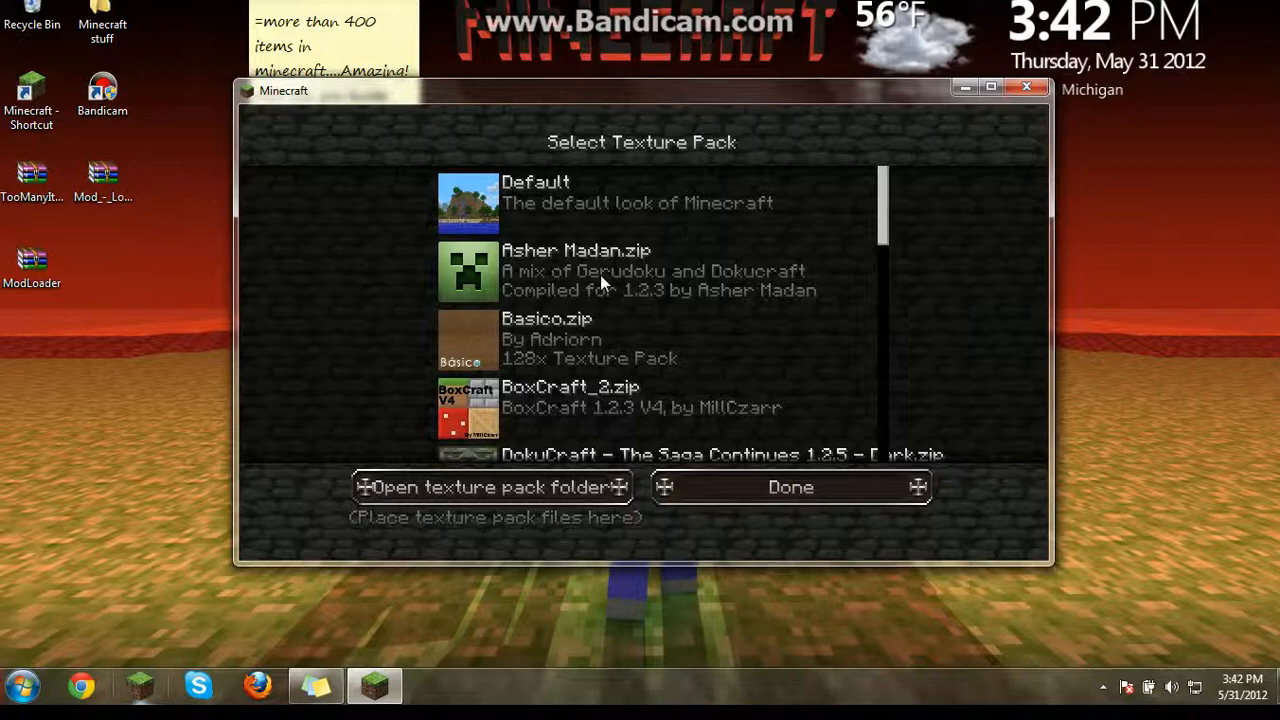
pyautogui.scroll(-3)
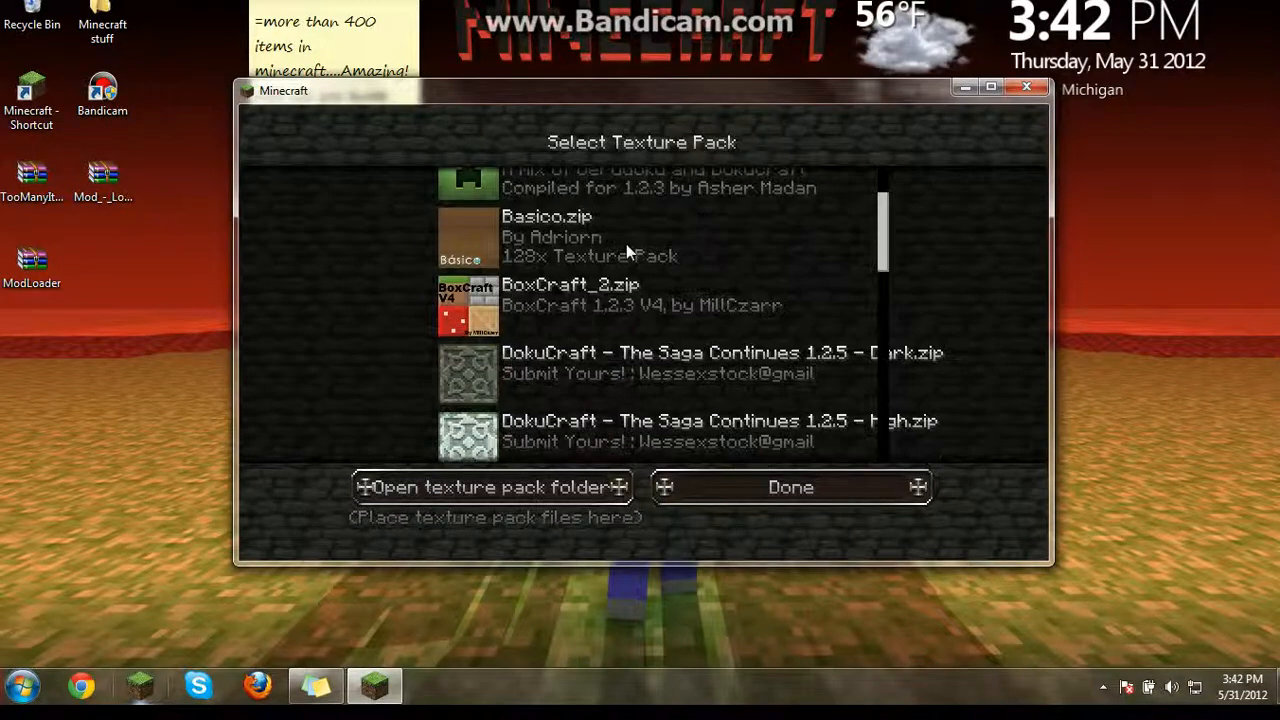
pyautogui.scroll(-3)
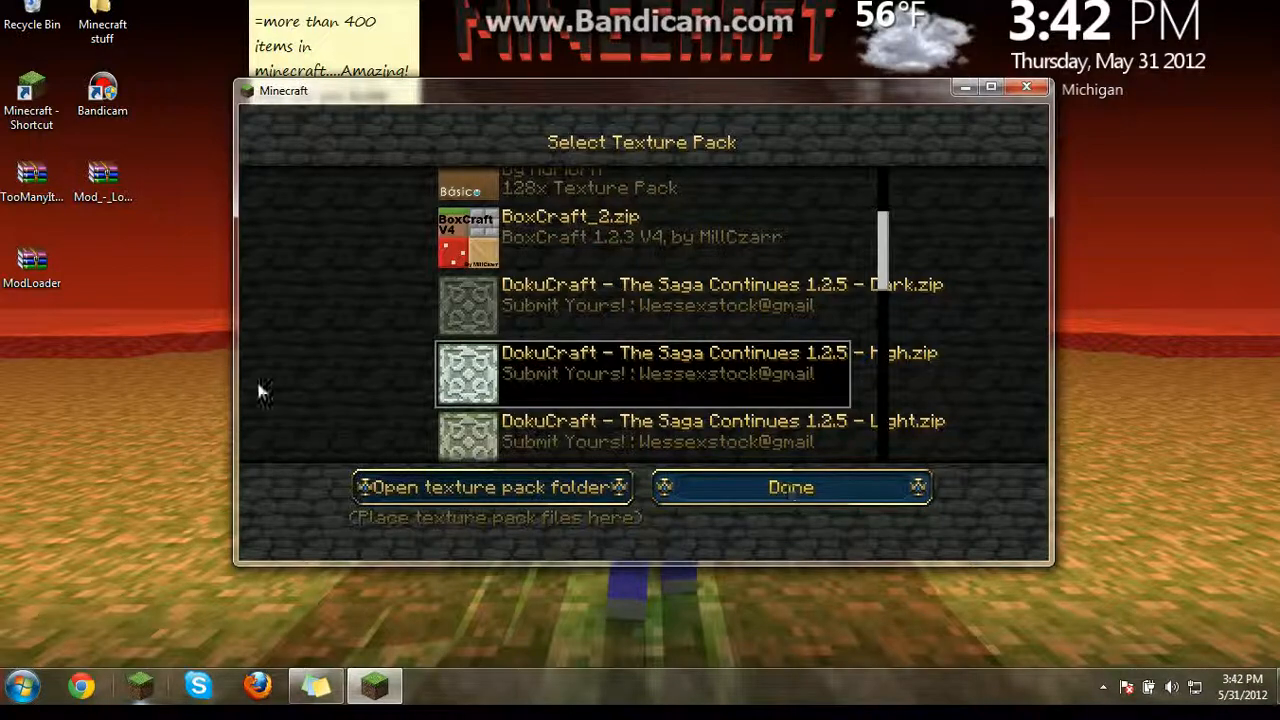
pyautogui.click(790, 488)
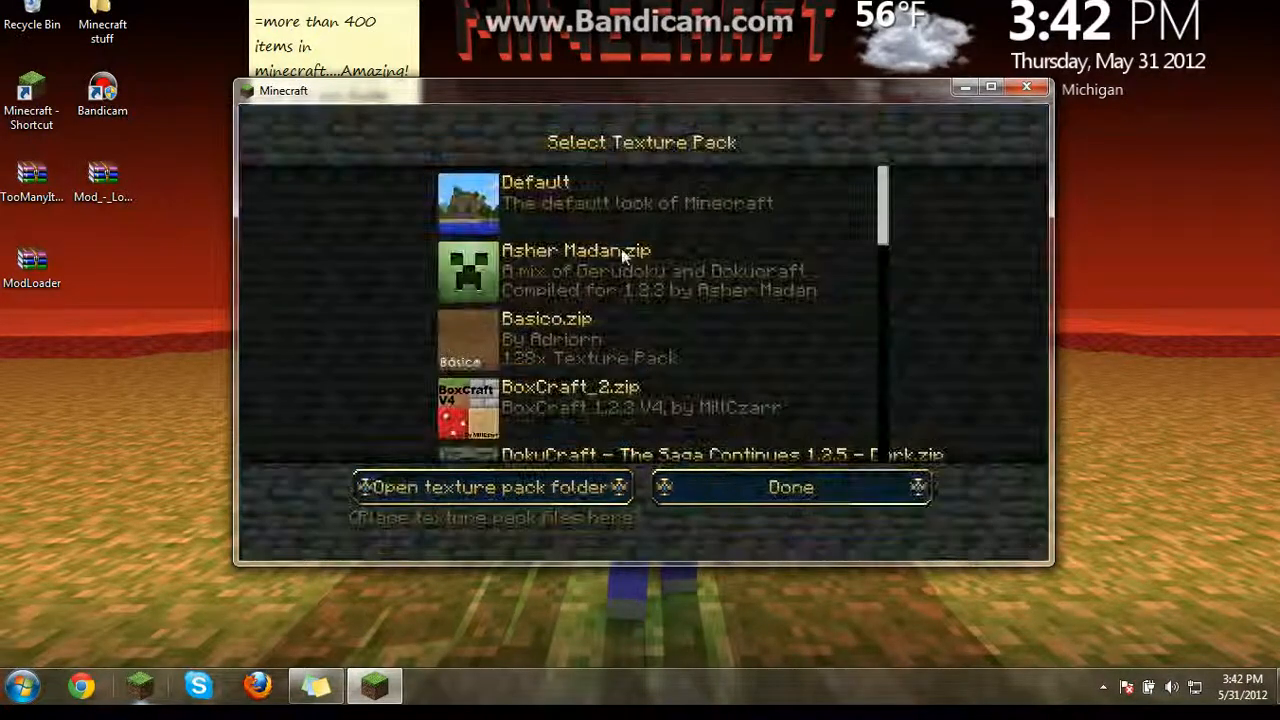
# Confirm the texture pack with Done, quit the game, and return to Firefox.
pyautogui.scroll(-3)
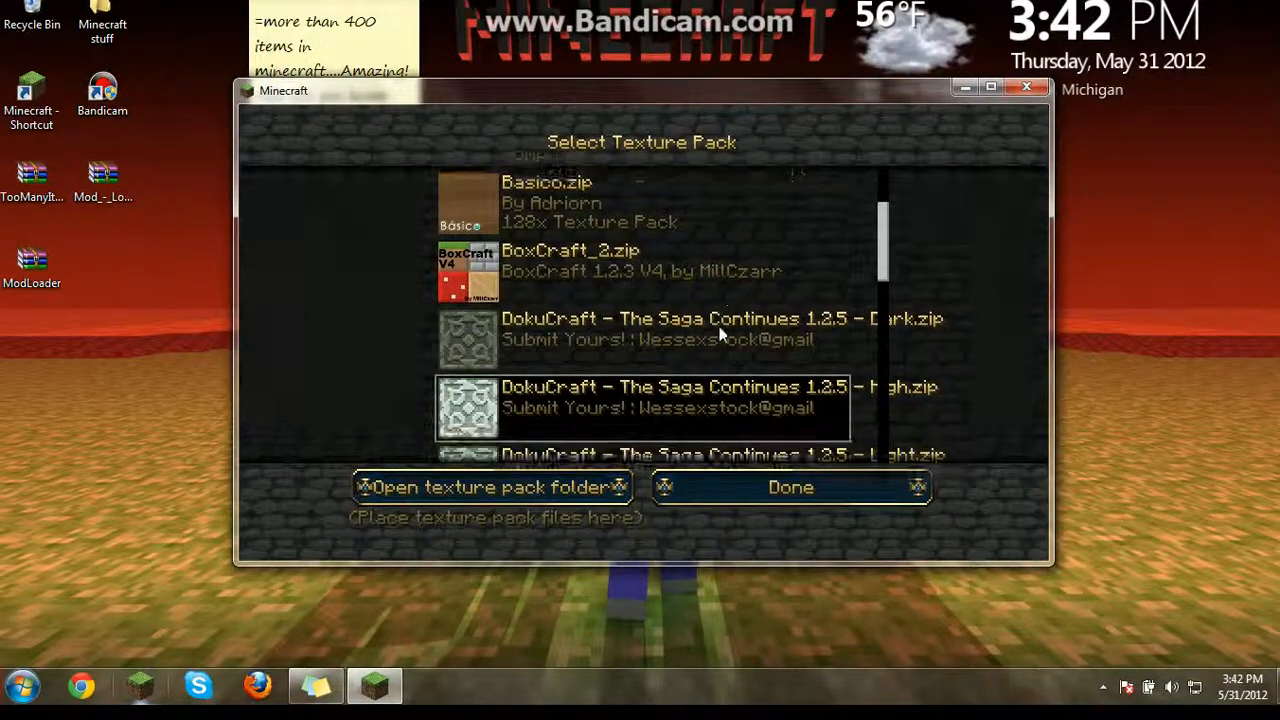
pyautogui.scroll(-3)
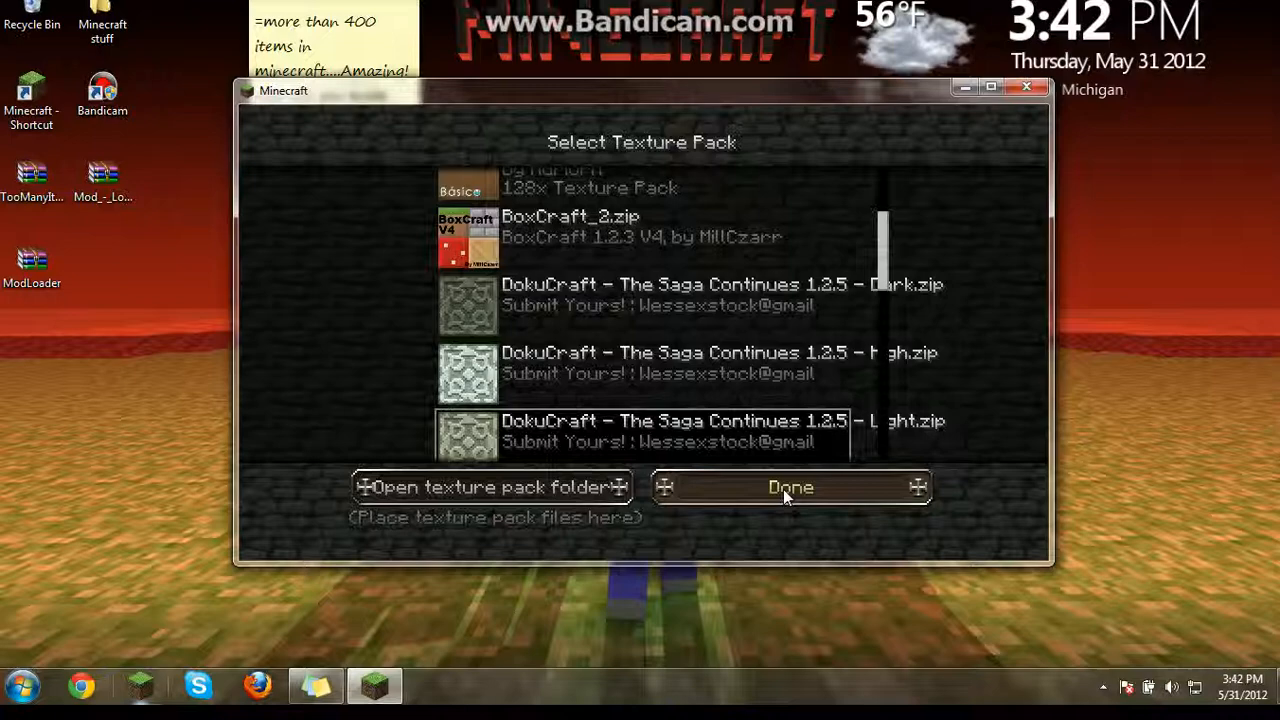
pyautogui.click(790, 488)
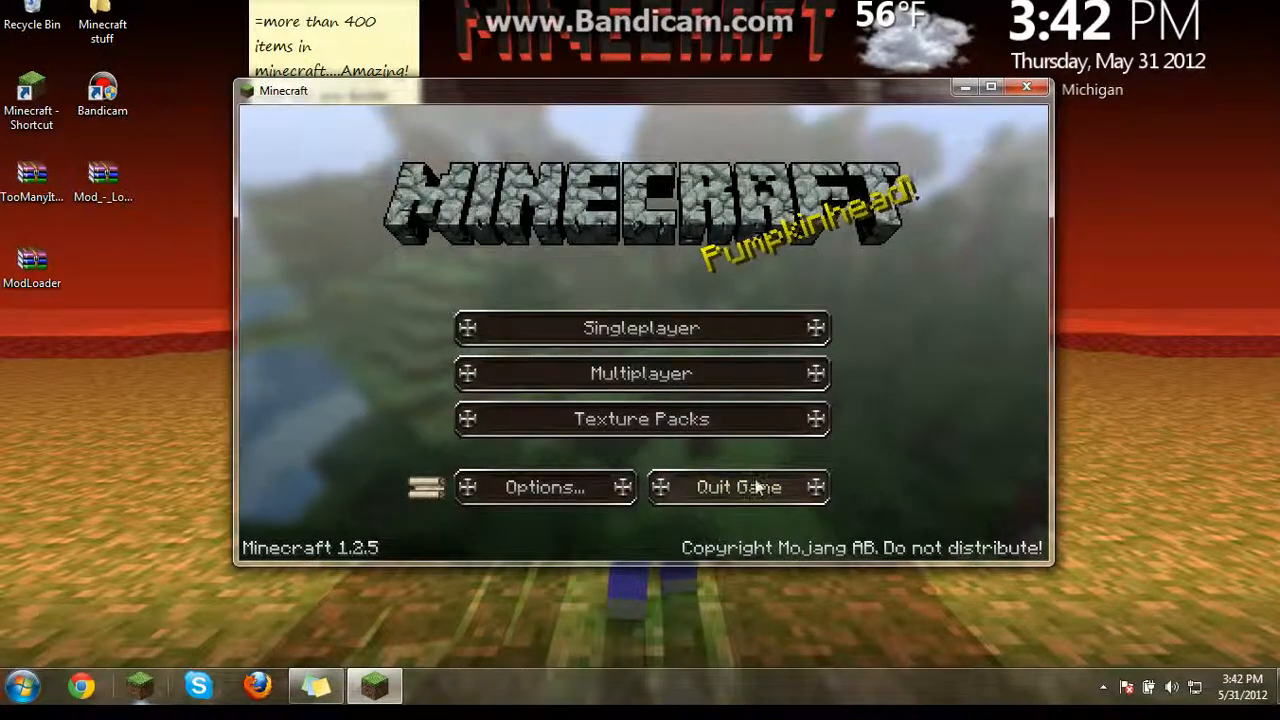
pyautogui.click(738, 488)
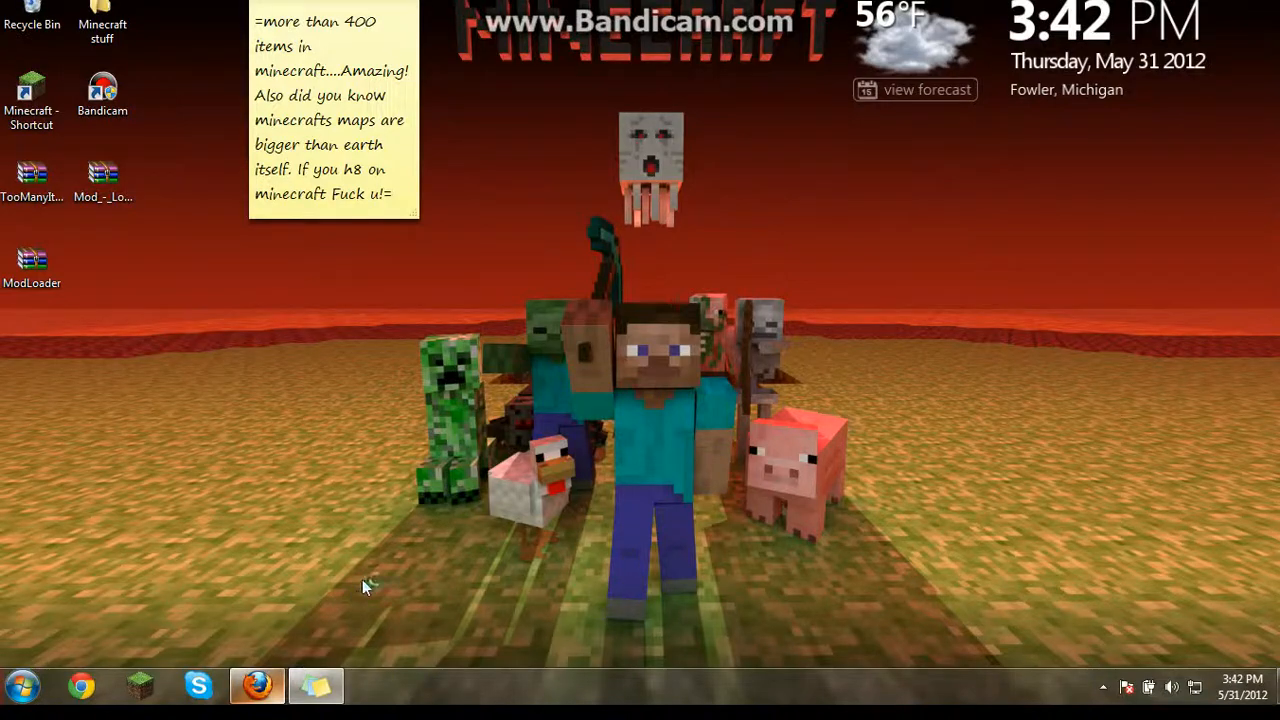
pyautogui.click(256, 686)
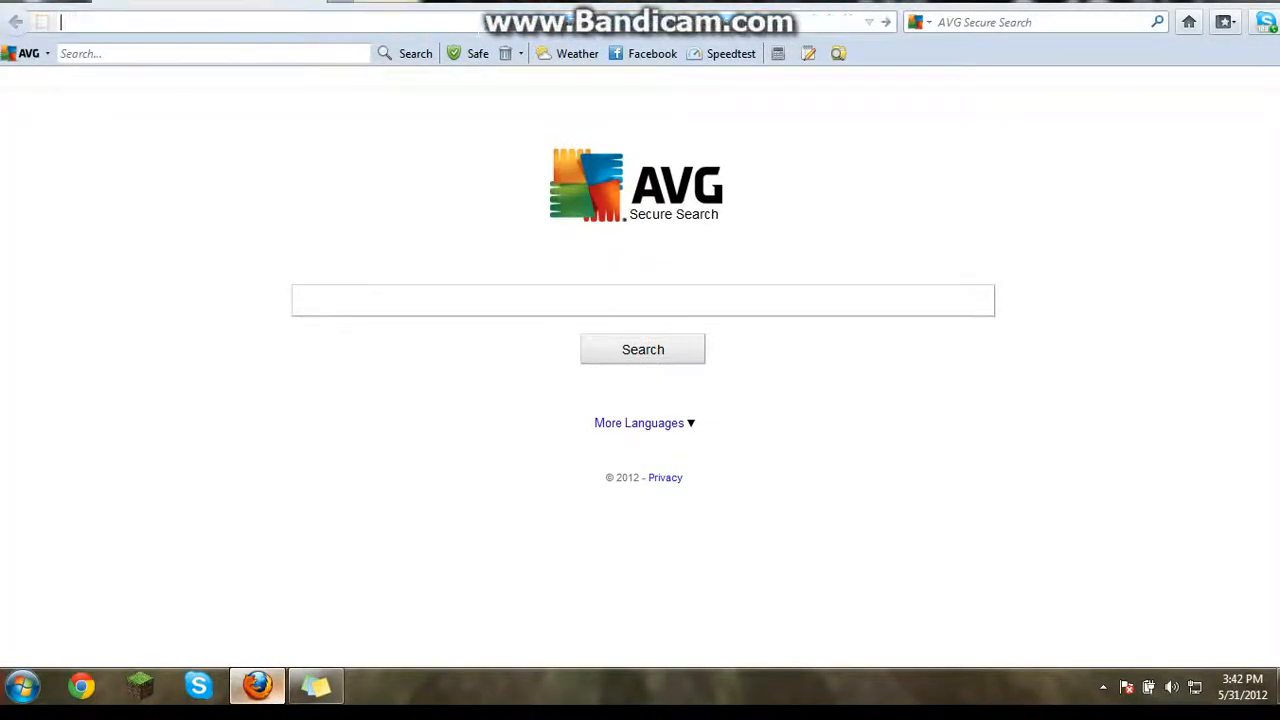
# Search Google for 'winrar free'.
pyautogui.write('google.com')
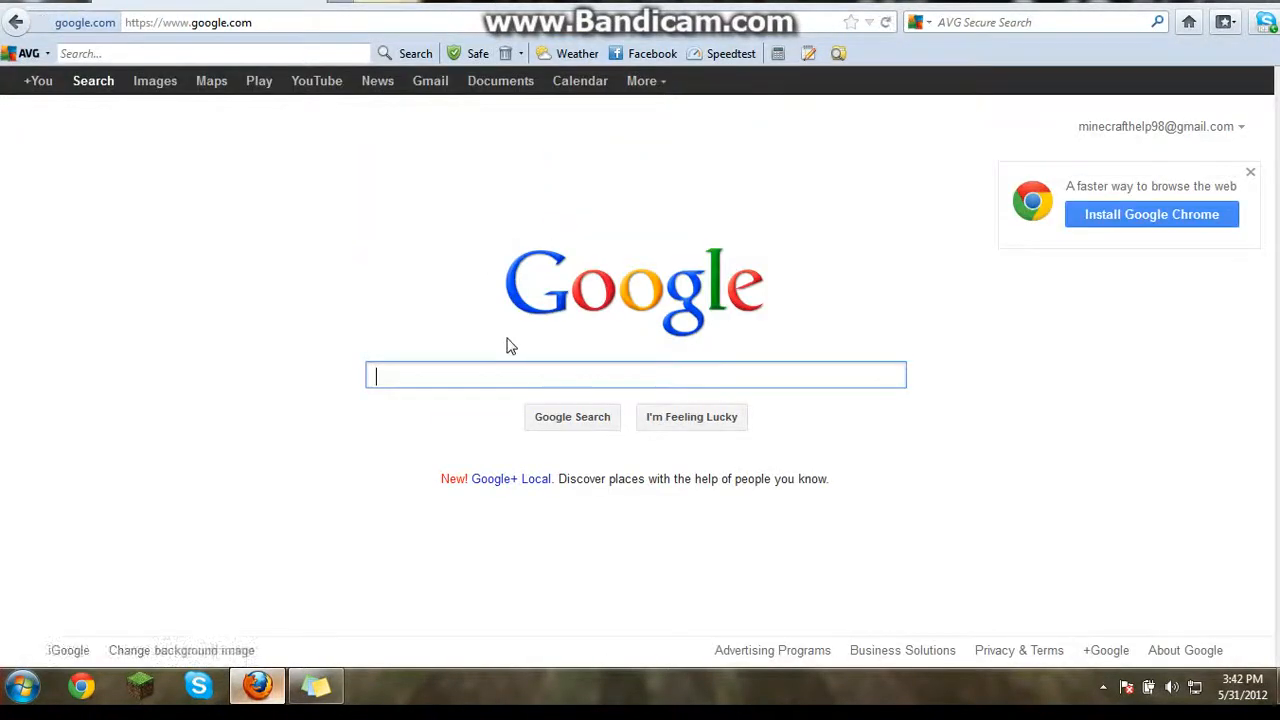
pyautogui.write('winra')
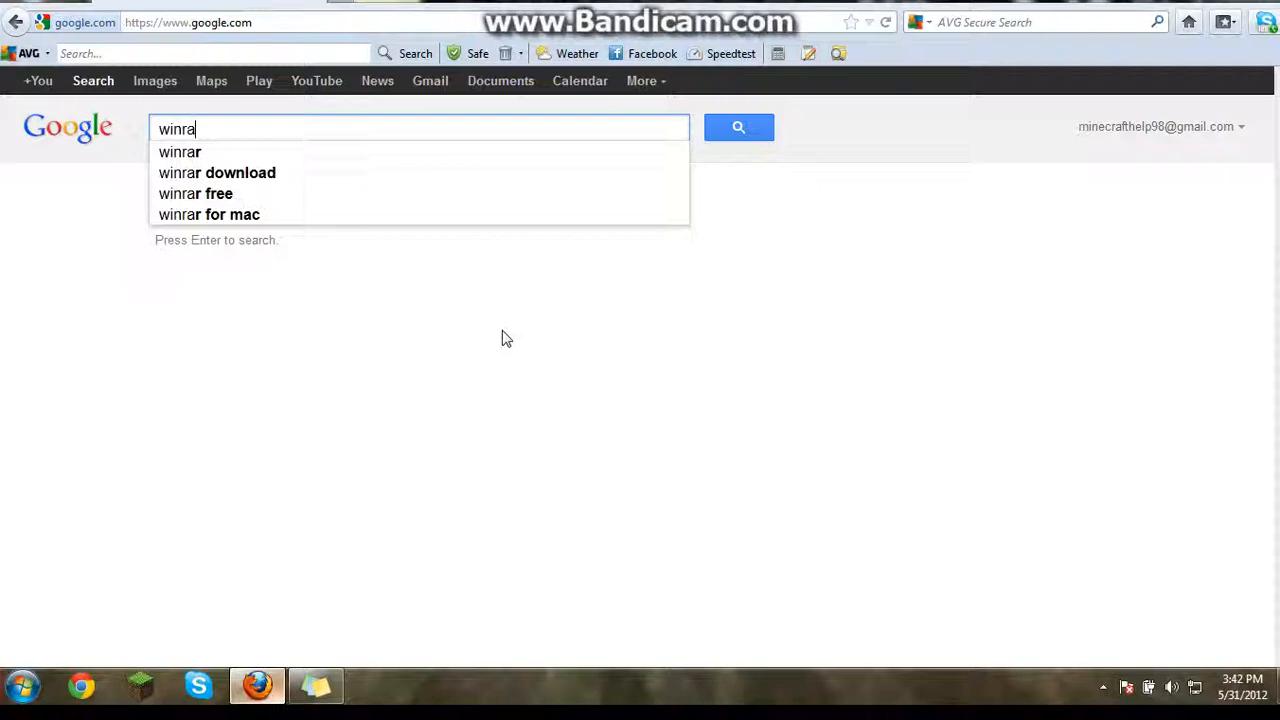
pyautogui.click(196, 192)
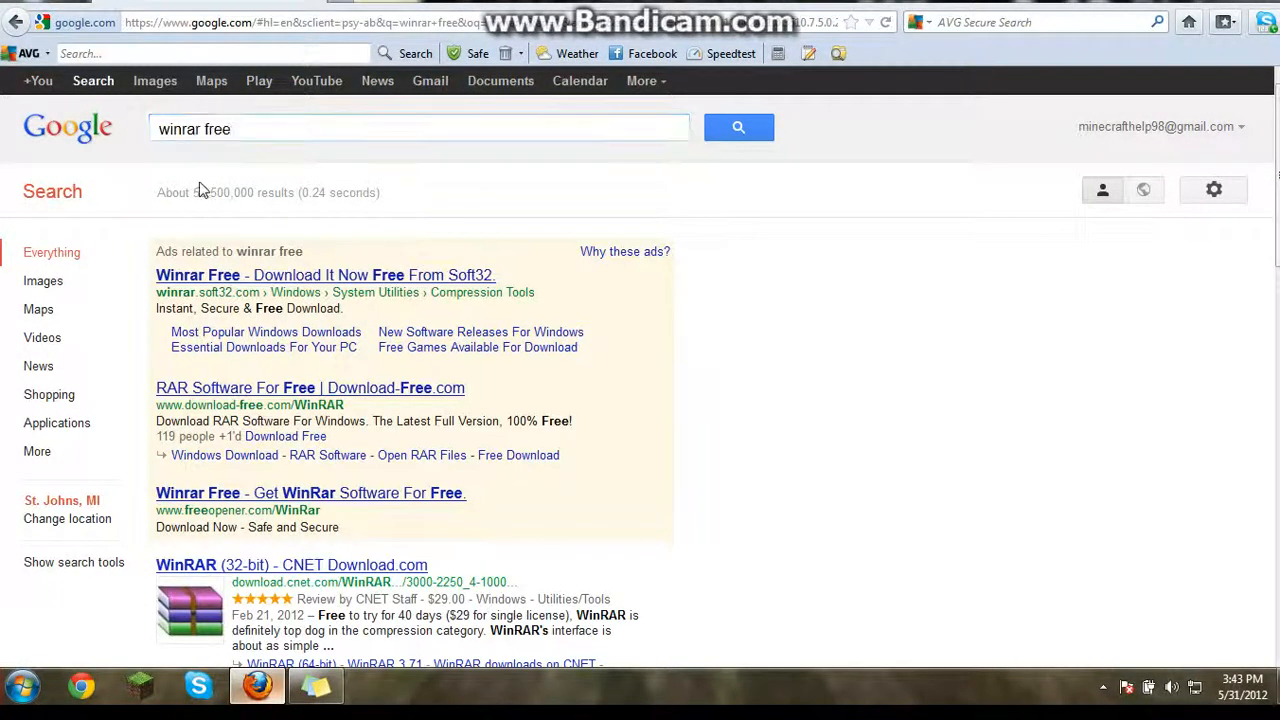
# Refine the search to 'winrar download' and reach the Soft32 WinRAR 4.11 page.
pyautogui.click(420, 128)
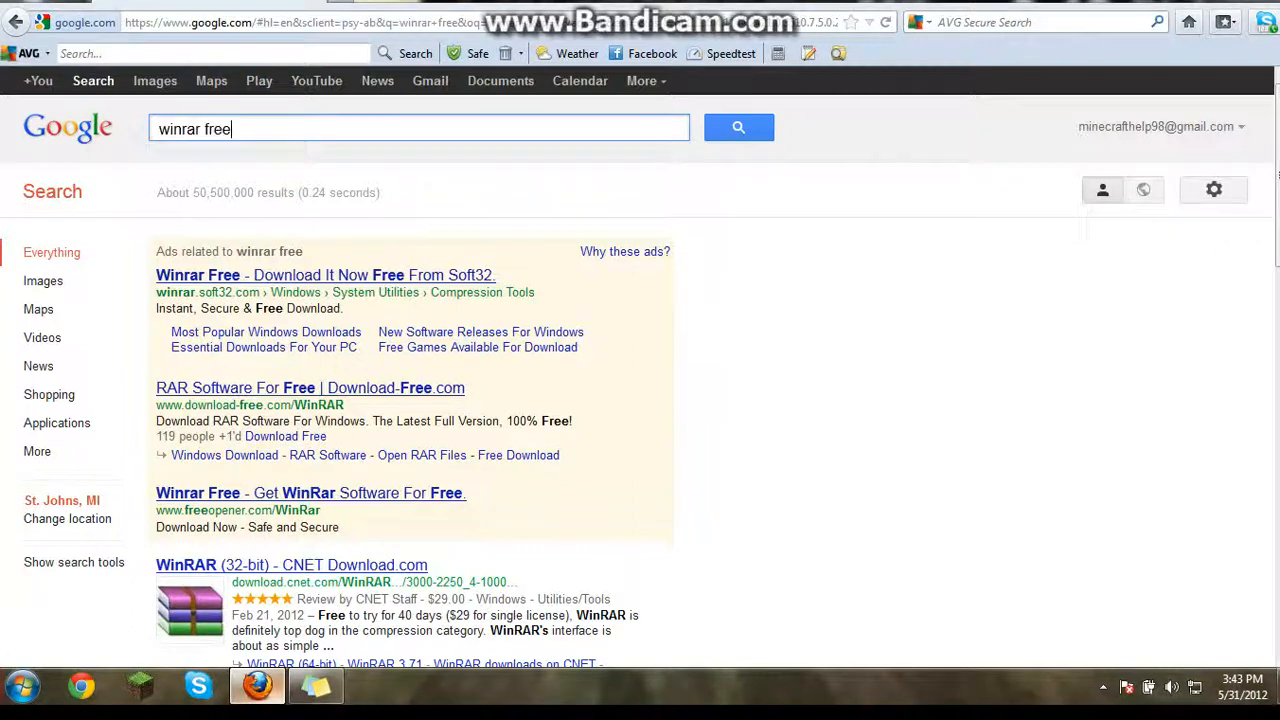
pyautogui.write('winrar d')
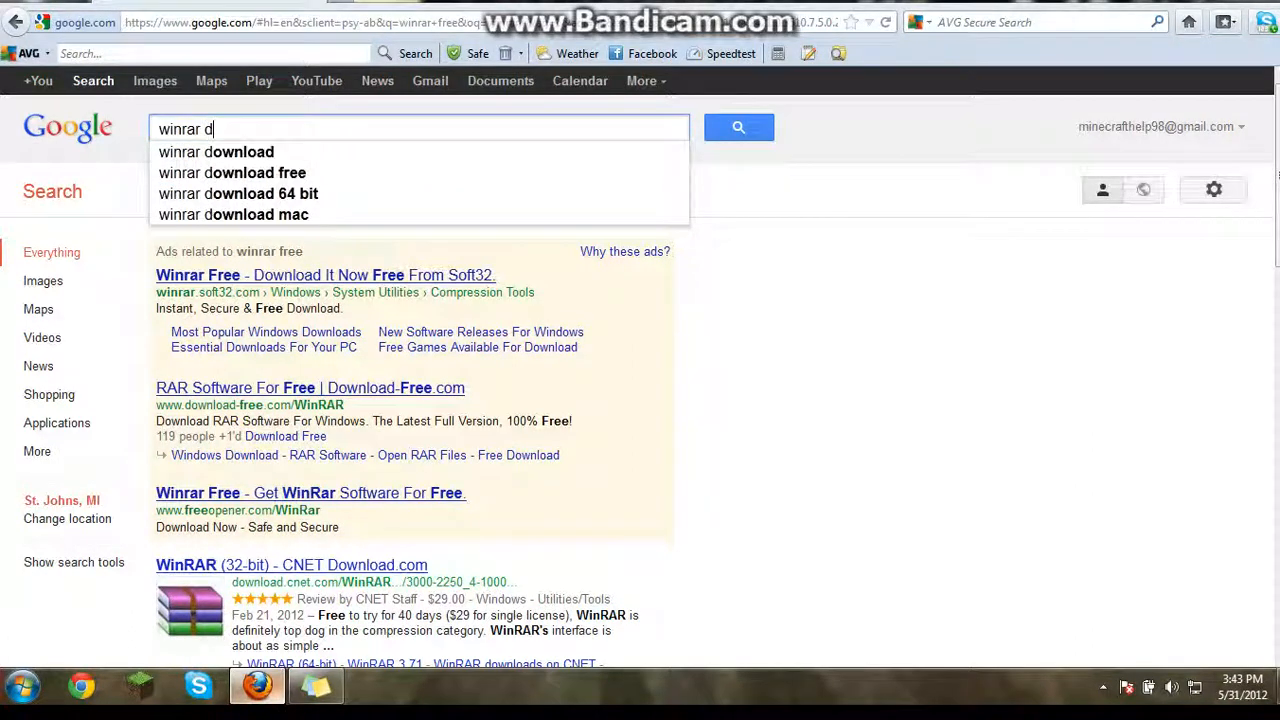
pyautogui.click(216, 152)
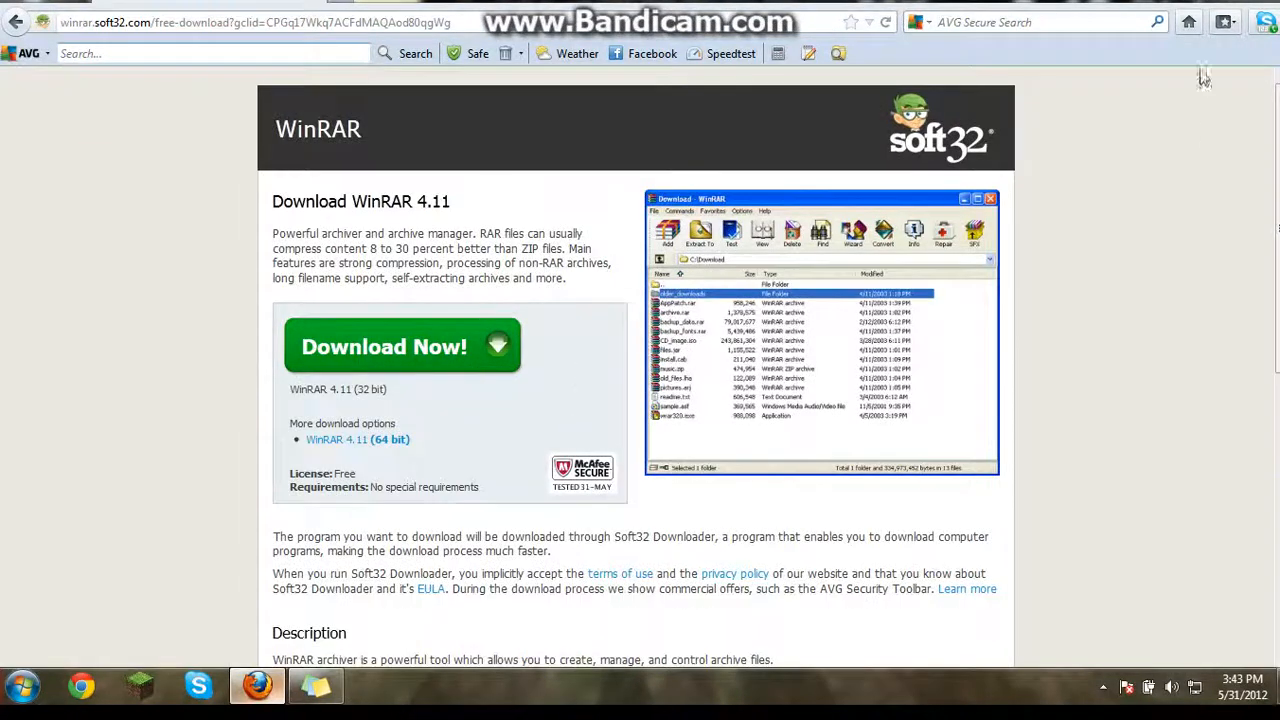
pyautogui.moveTo(40, 684)
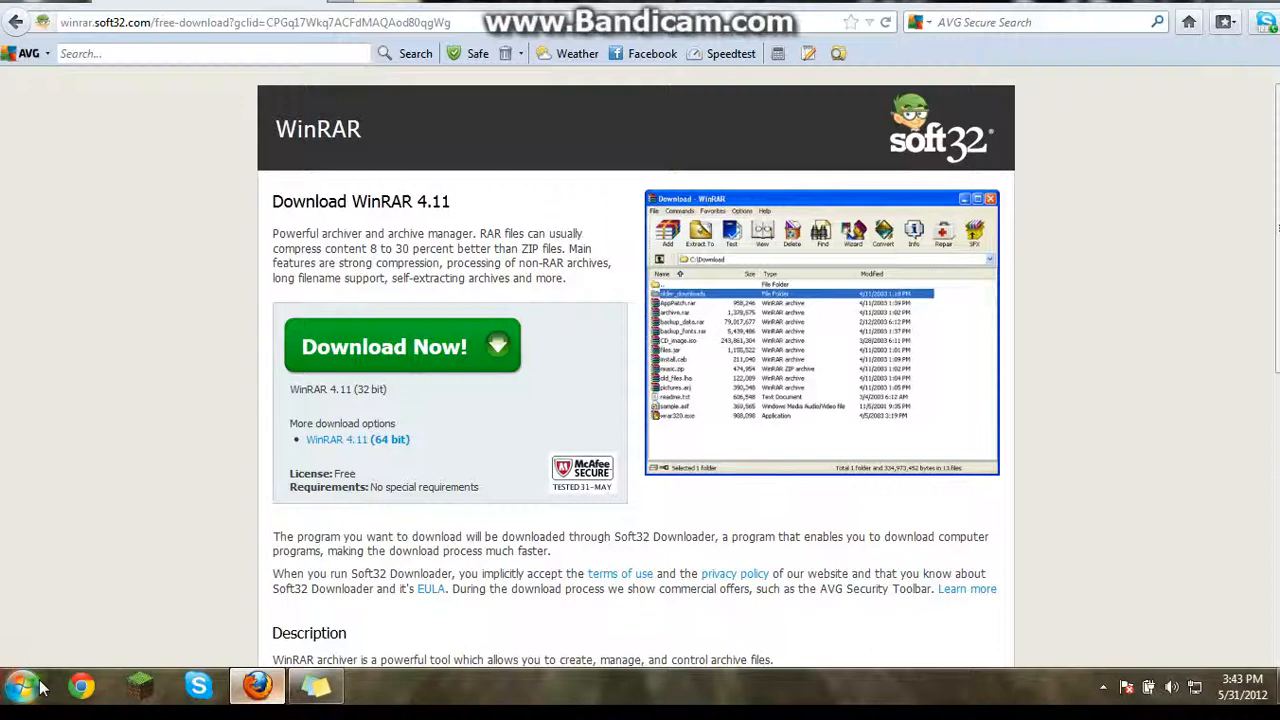
# Close the Firefox window from the taskbar and reopen a fresh one on AVG Secure Search.
pyautogui.rightClick(256, 684)
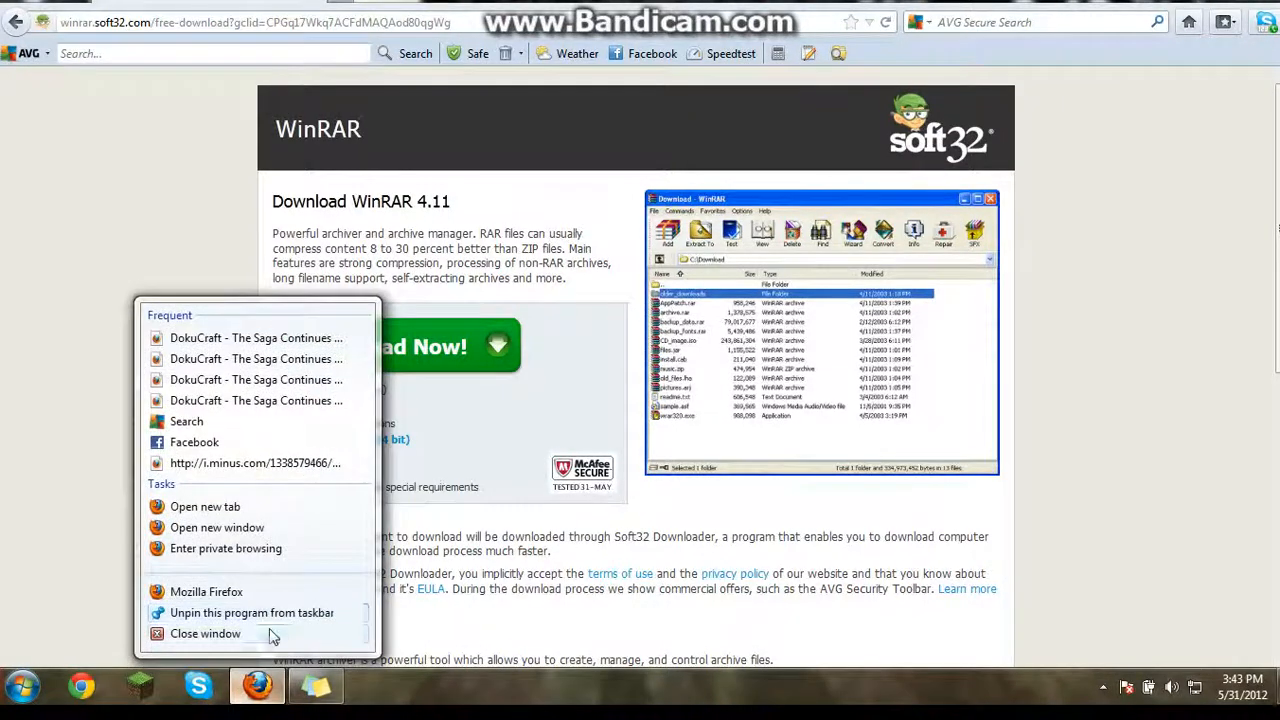
pyautogui.click(204, 632)
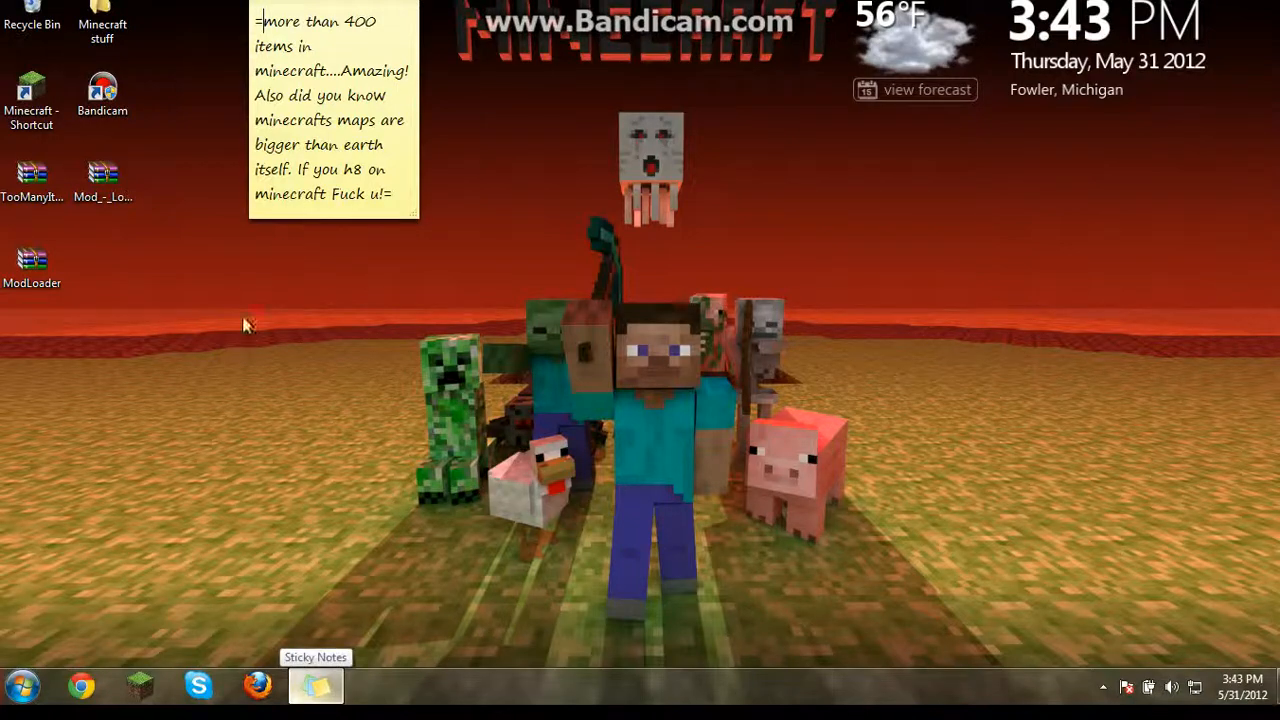
pyautogui.click(18, 686)
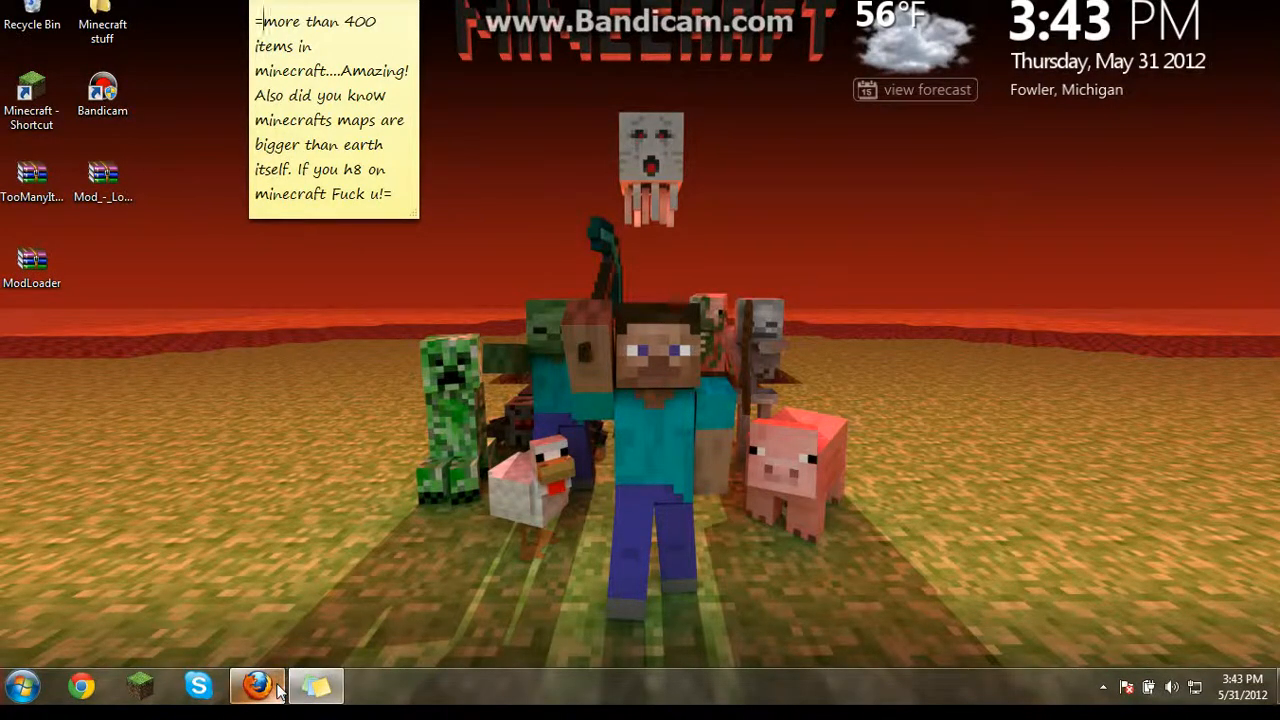
pyautogui.click(258, 686)
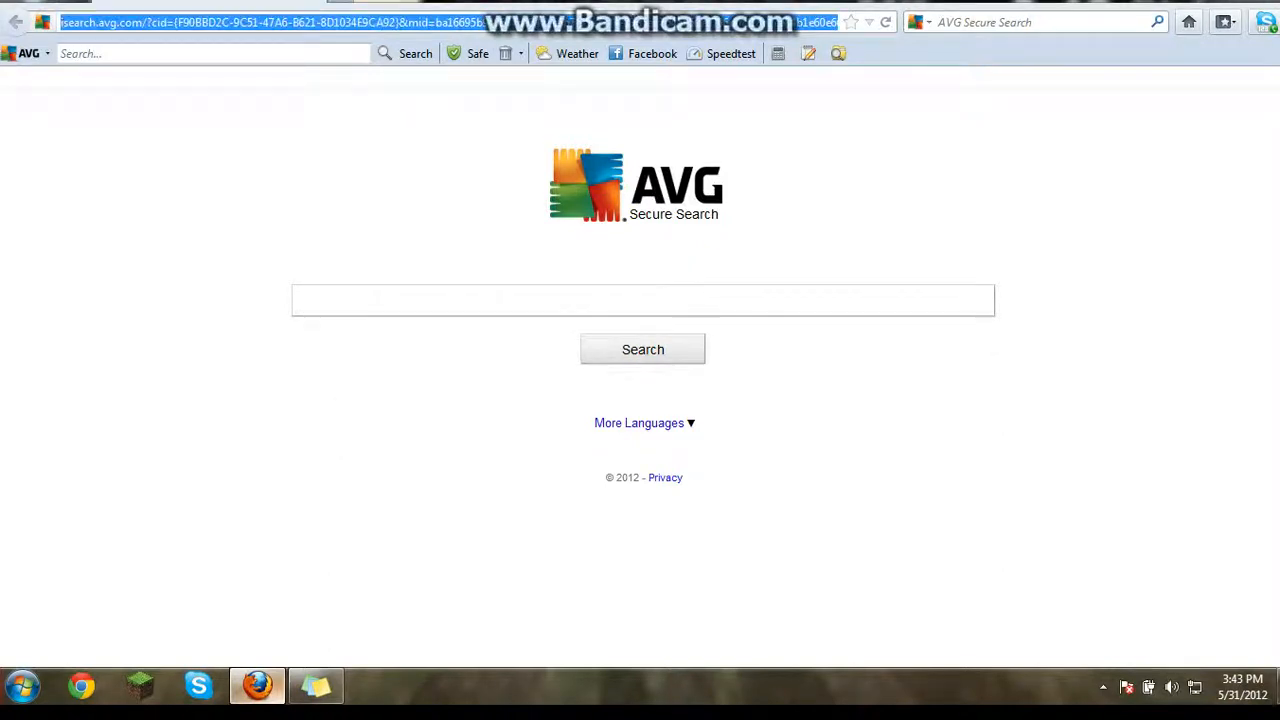
# Go to planetminecraft.com and look over its home page.
pyautogui.write('pla')
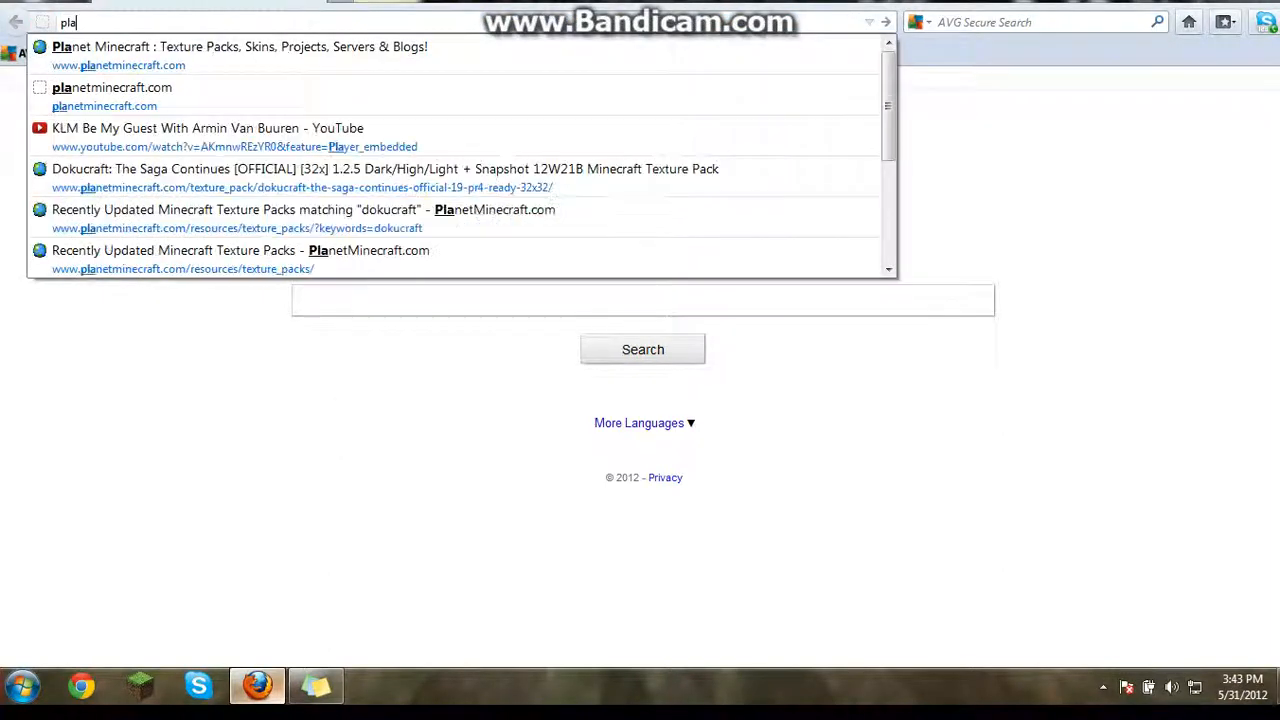
pyautogui.write('netminecraft.com')
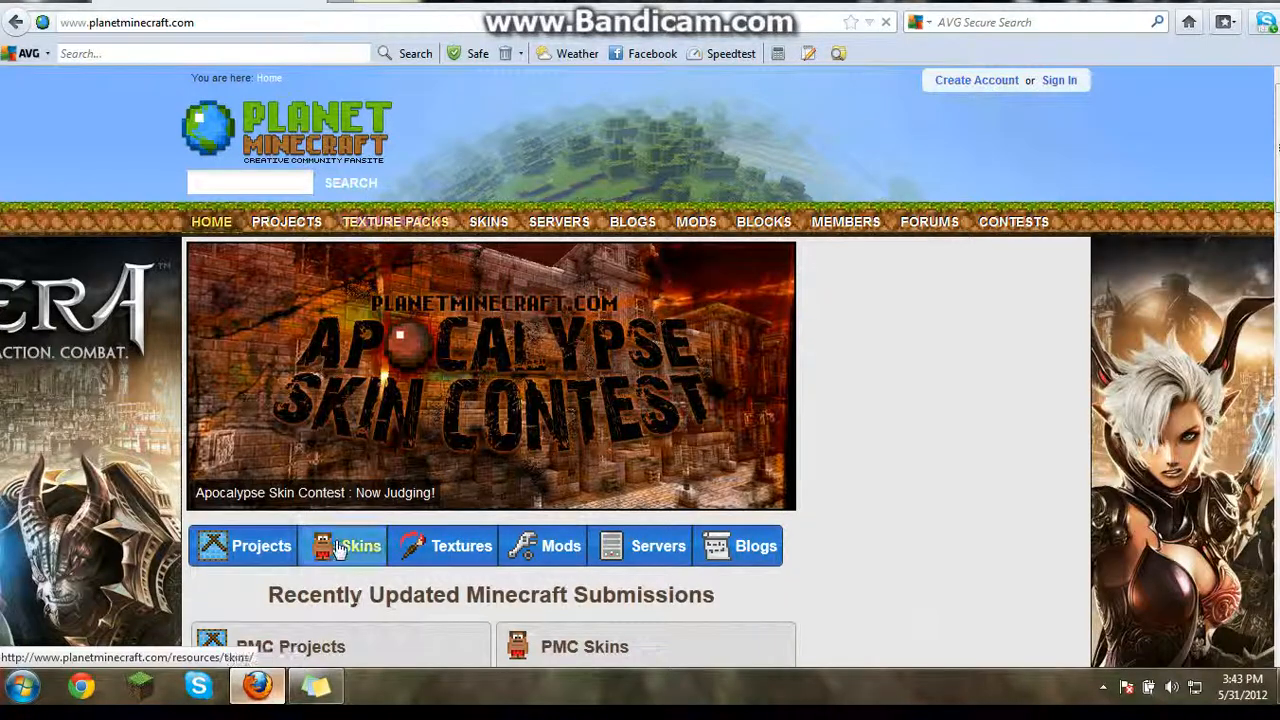
pyautogui.scroll(-3)
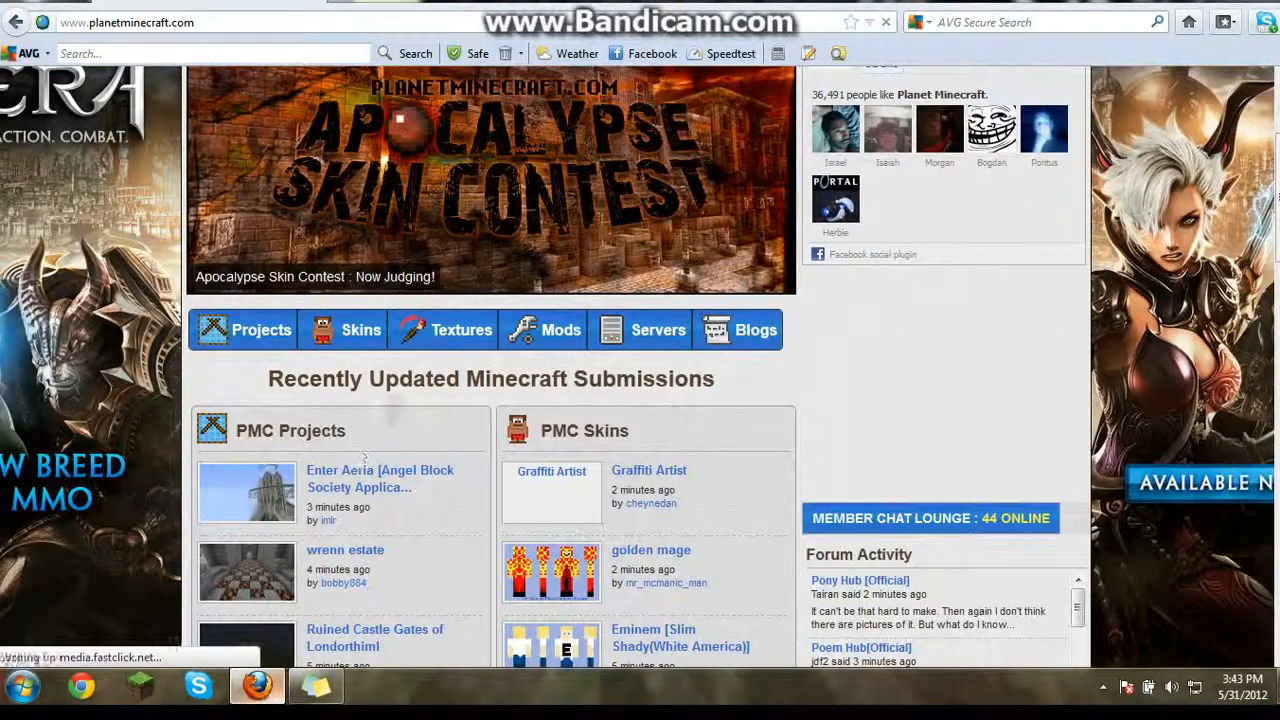
pyautogui.scroll(3)
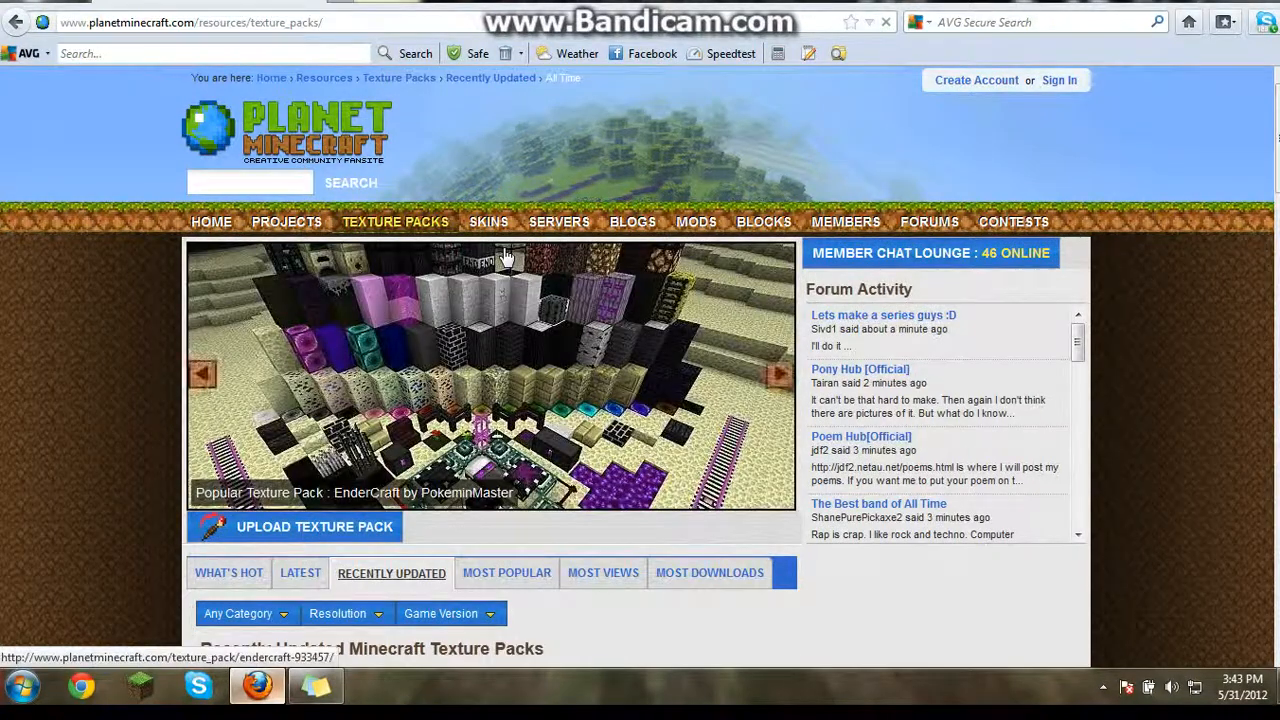
pyautogui.scroll(-3)
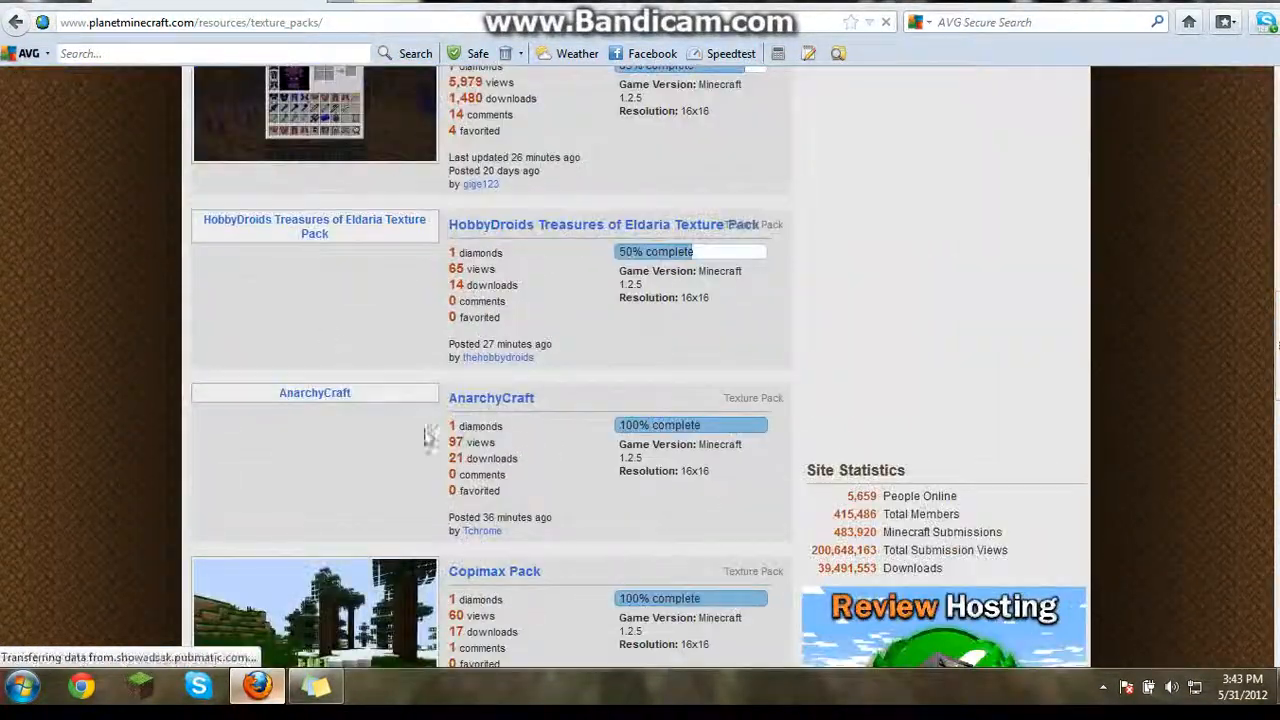
pyautogui.scroll(3)
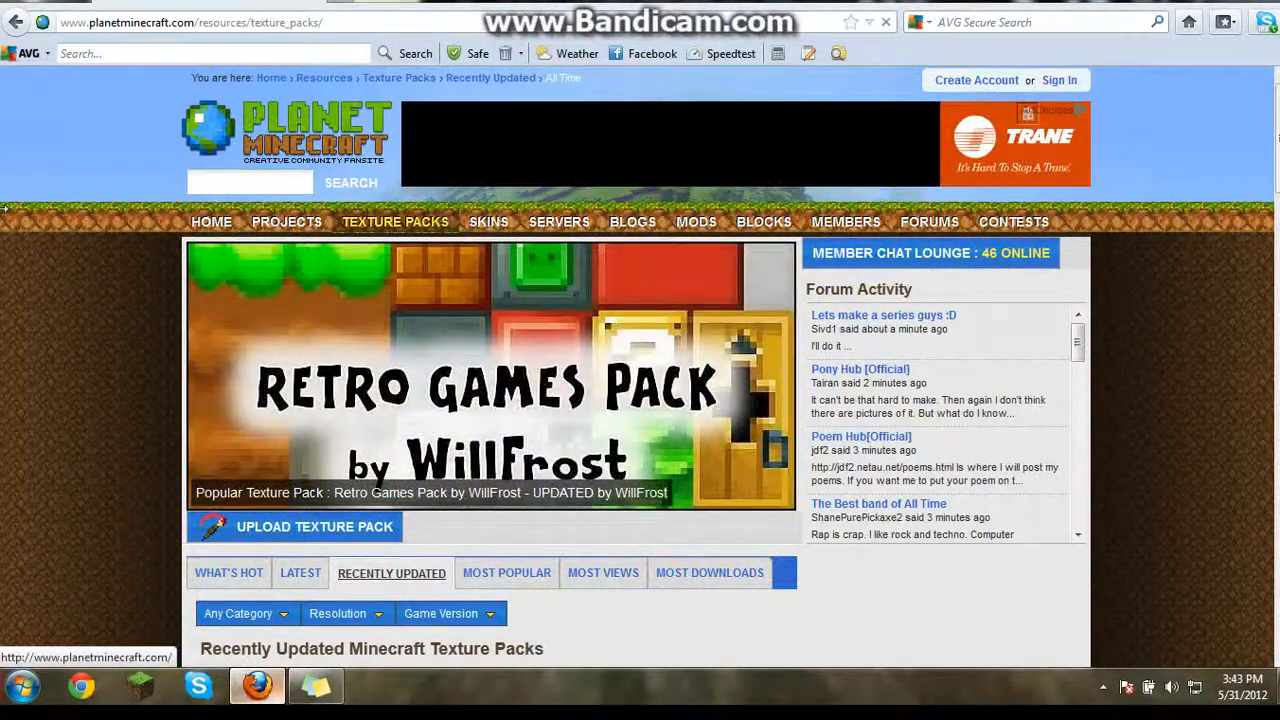
pyautogui.scroll(-3)
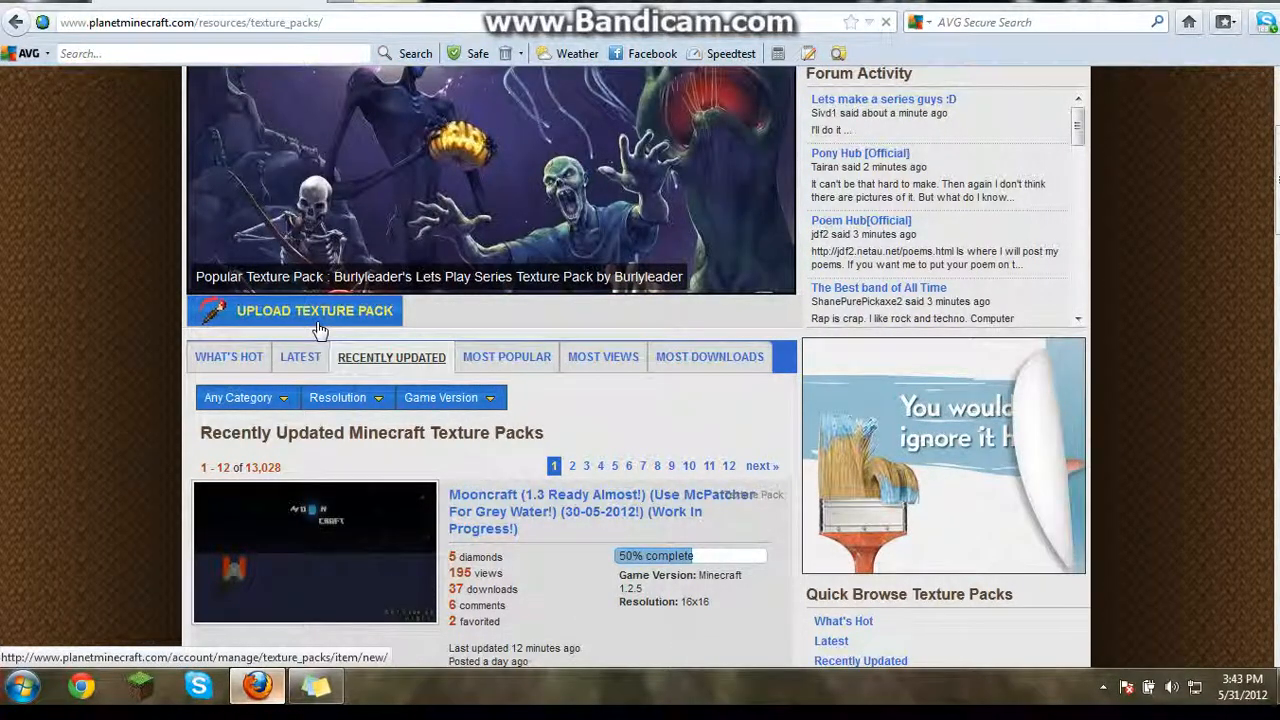
# List the Most Popular texture packs, with Dokucraft near the top, and select the page address.
pyautogui.click(506, 356)
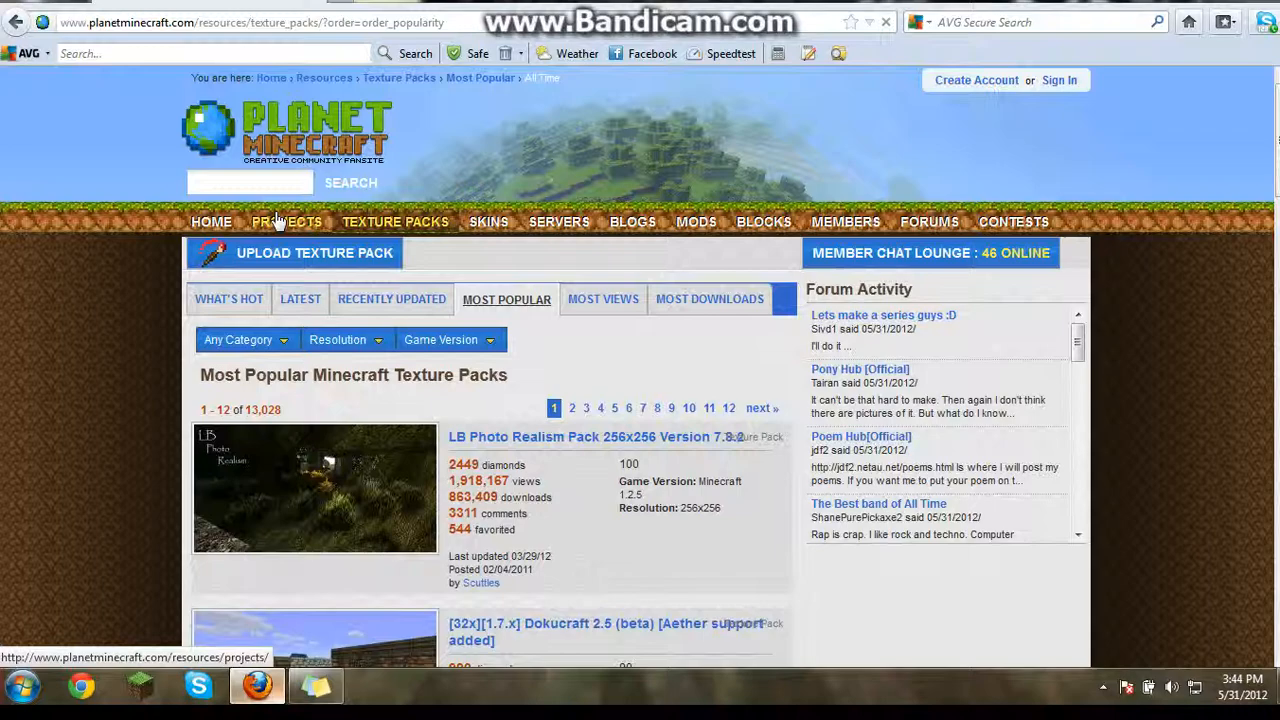
pyautogui.scroll(-3)
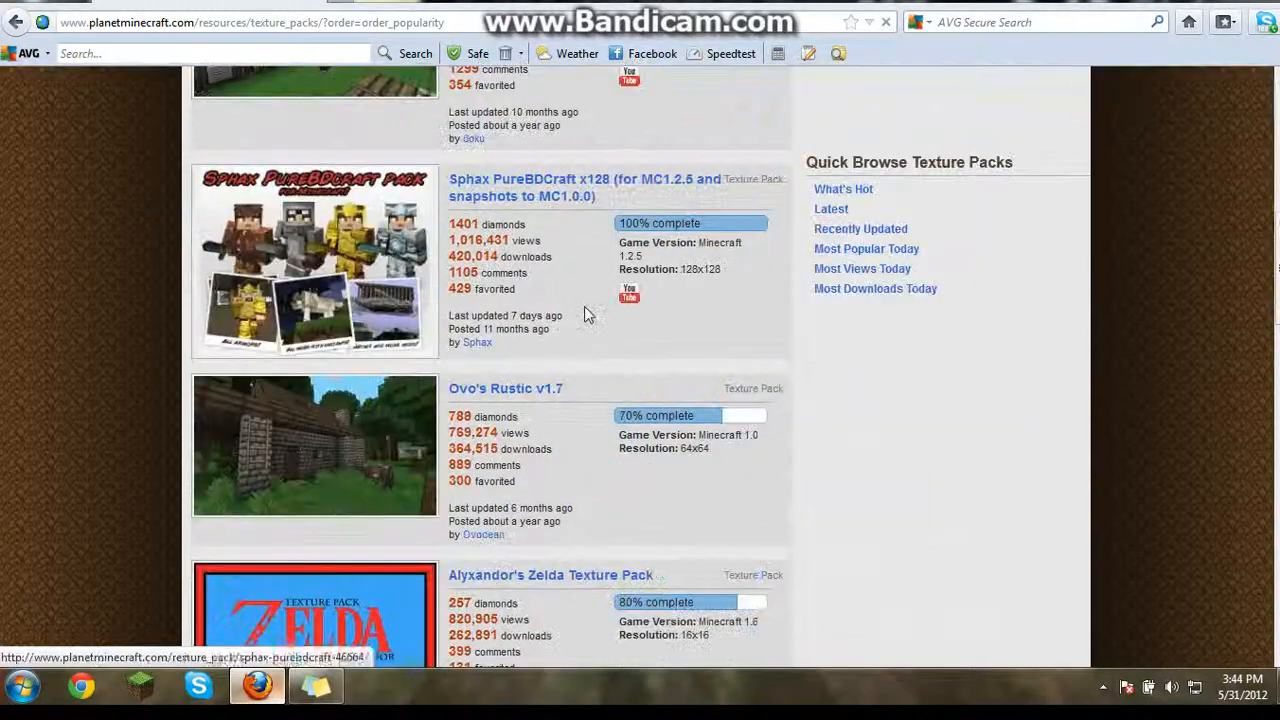
pyautogui.scroll(3)
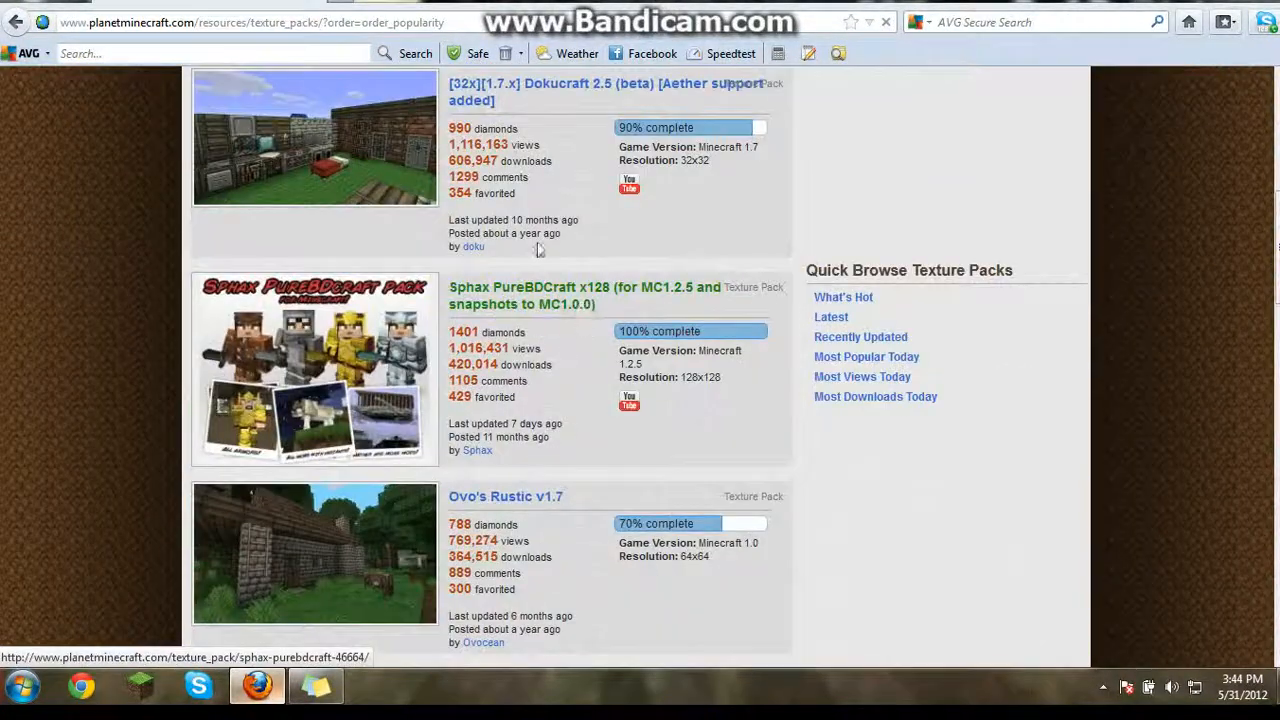
pyautogui.scroll(3)
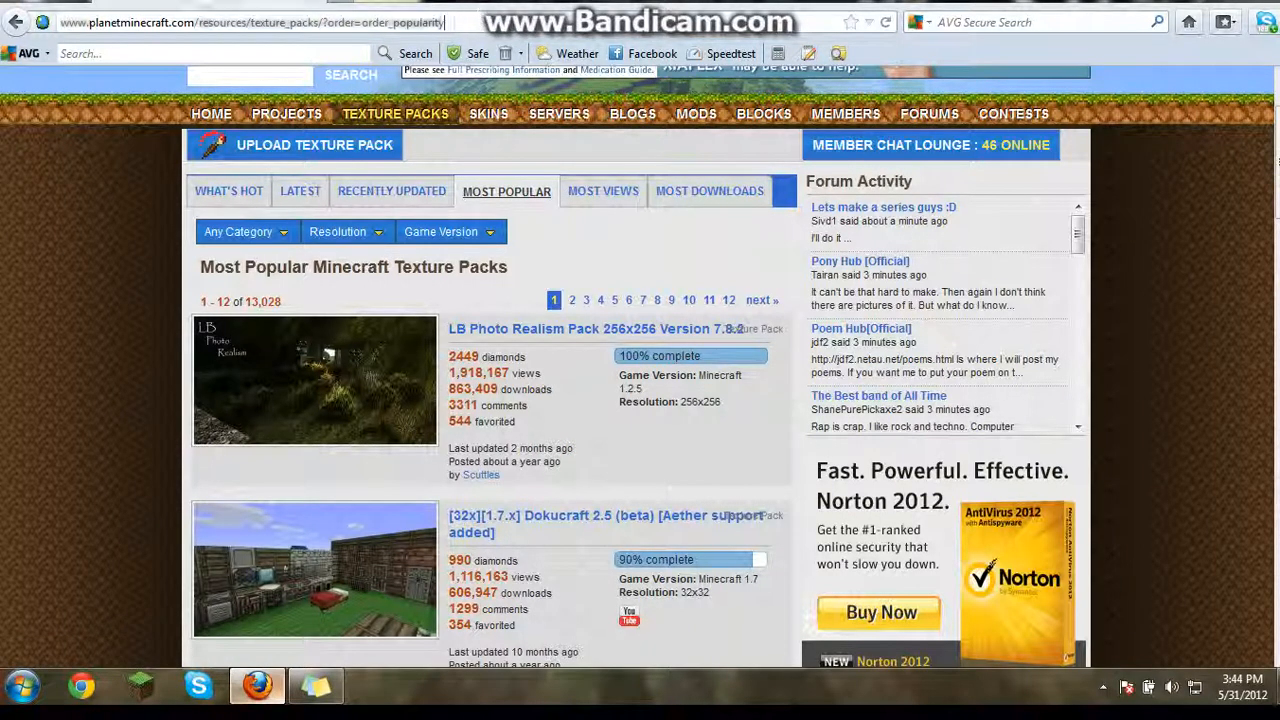
pyautogui.click(250, 22)
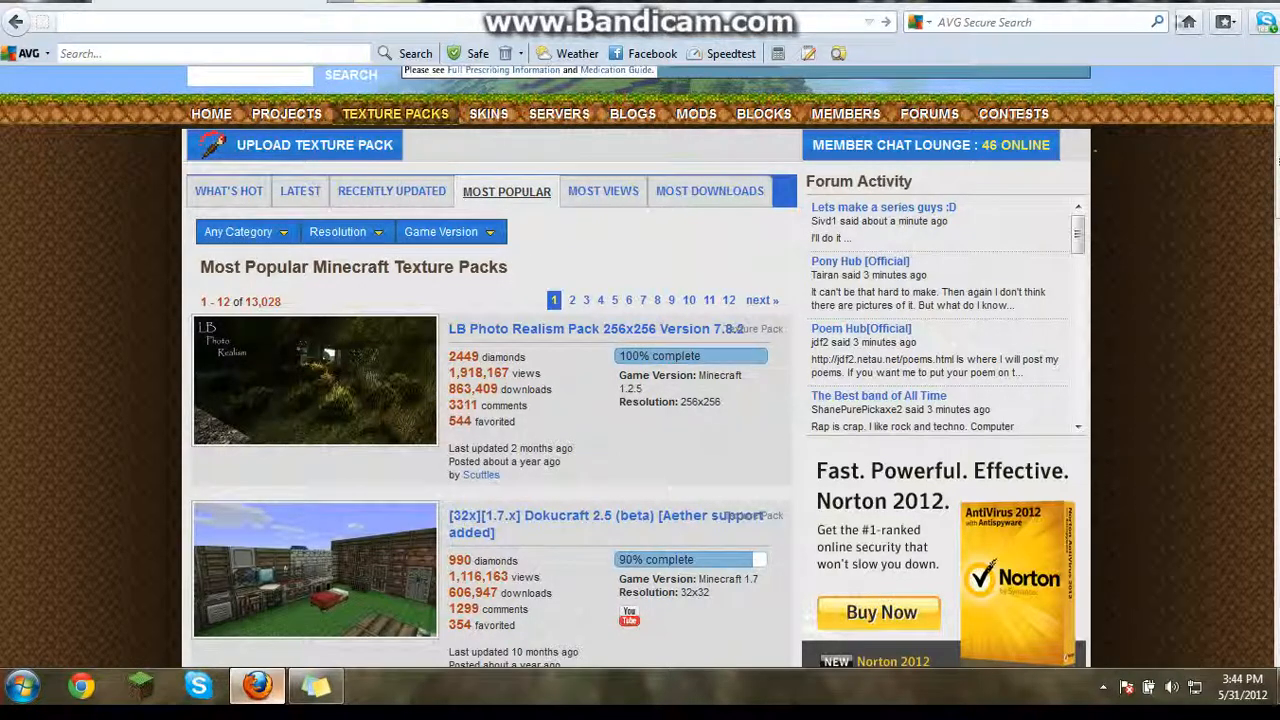
pyautogui.moveTo(316, 684)
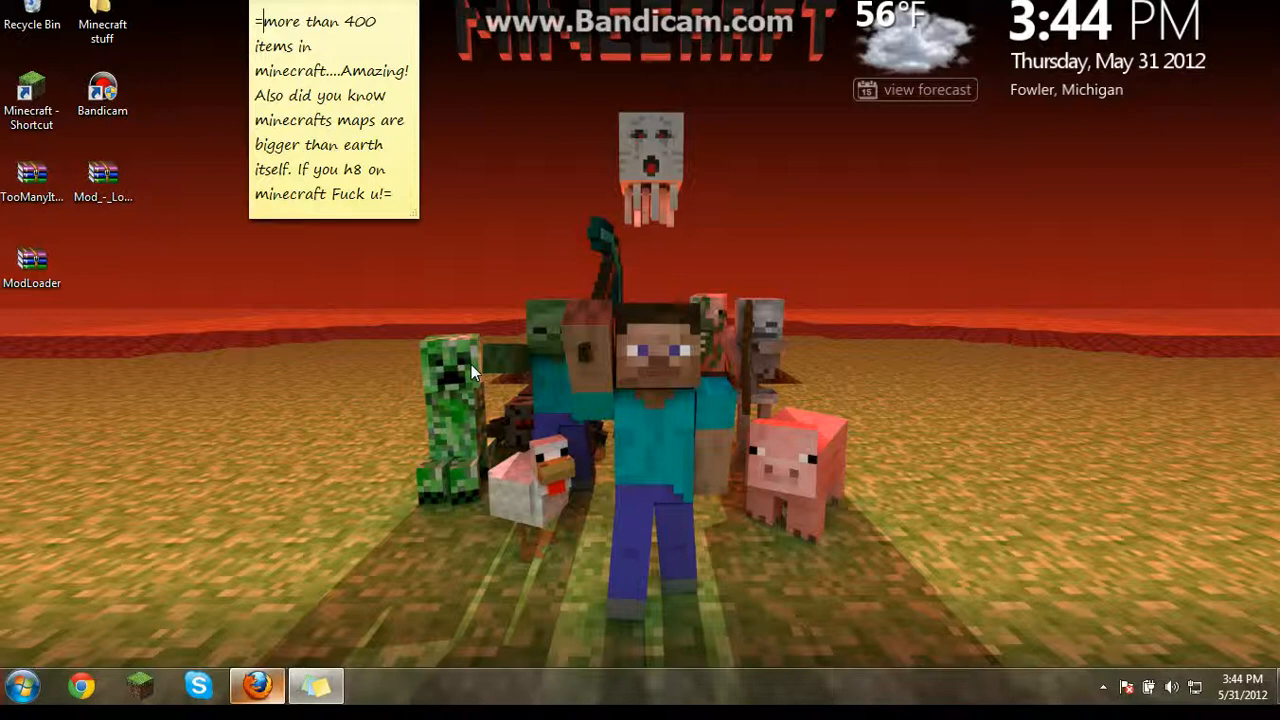
pyautogui.moveTo(476, 70)
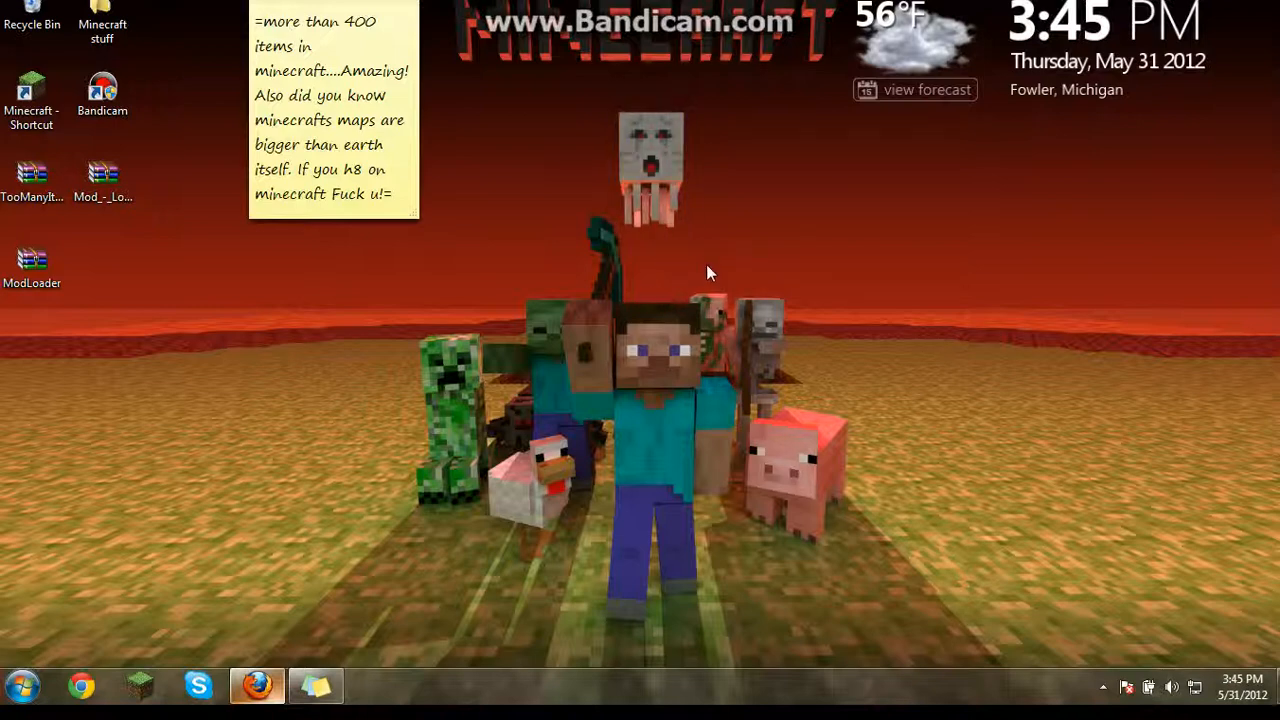
pyautogui.moveTo(604, 98)
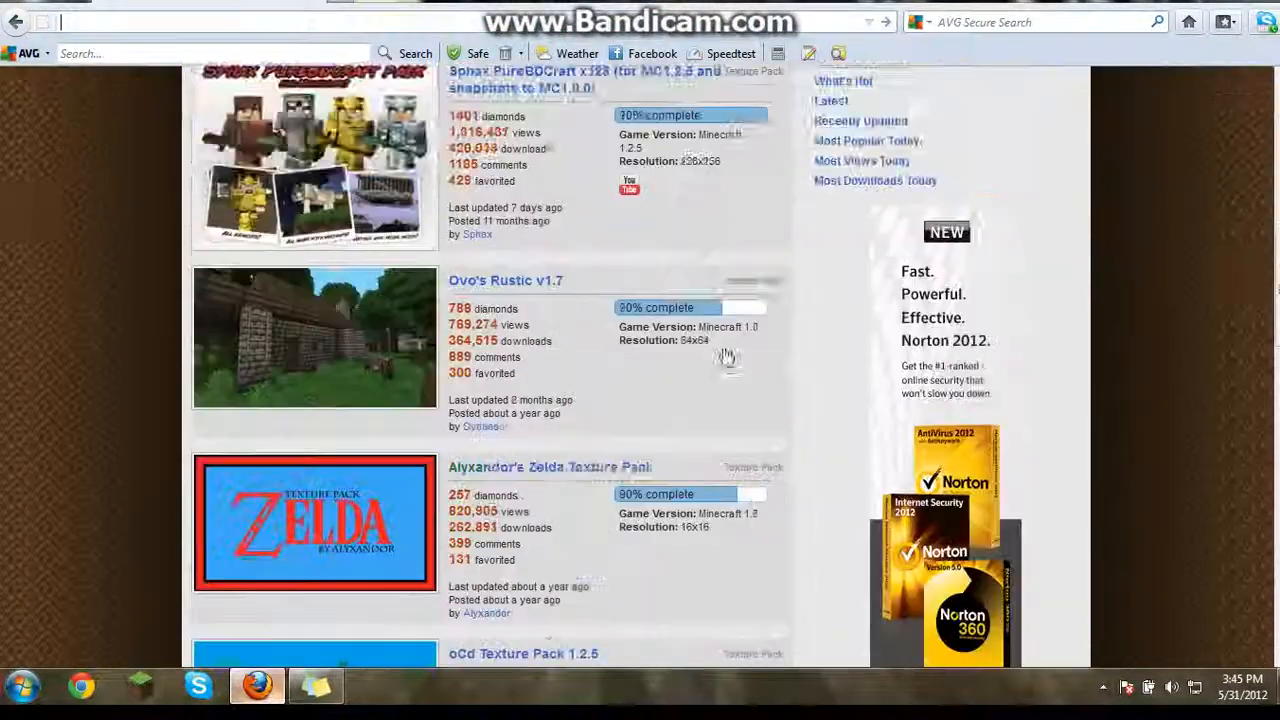
# Scroll the popular packs list and bring up the Windows Start menu.
pyautogui.scroll(-3)
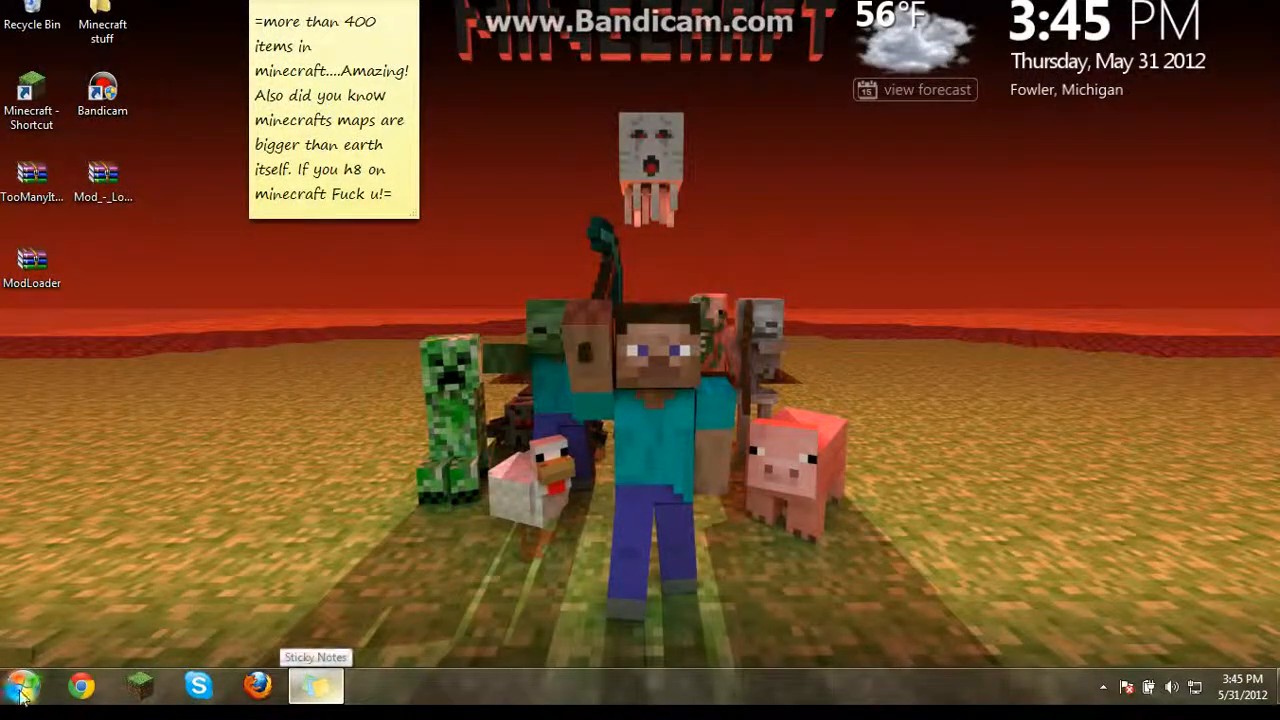
pyautogui.click(18, 686)
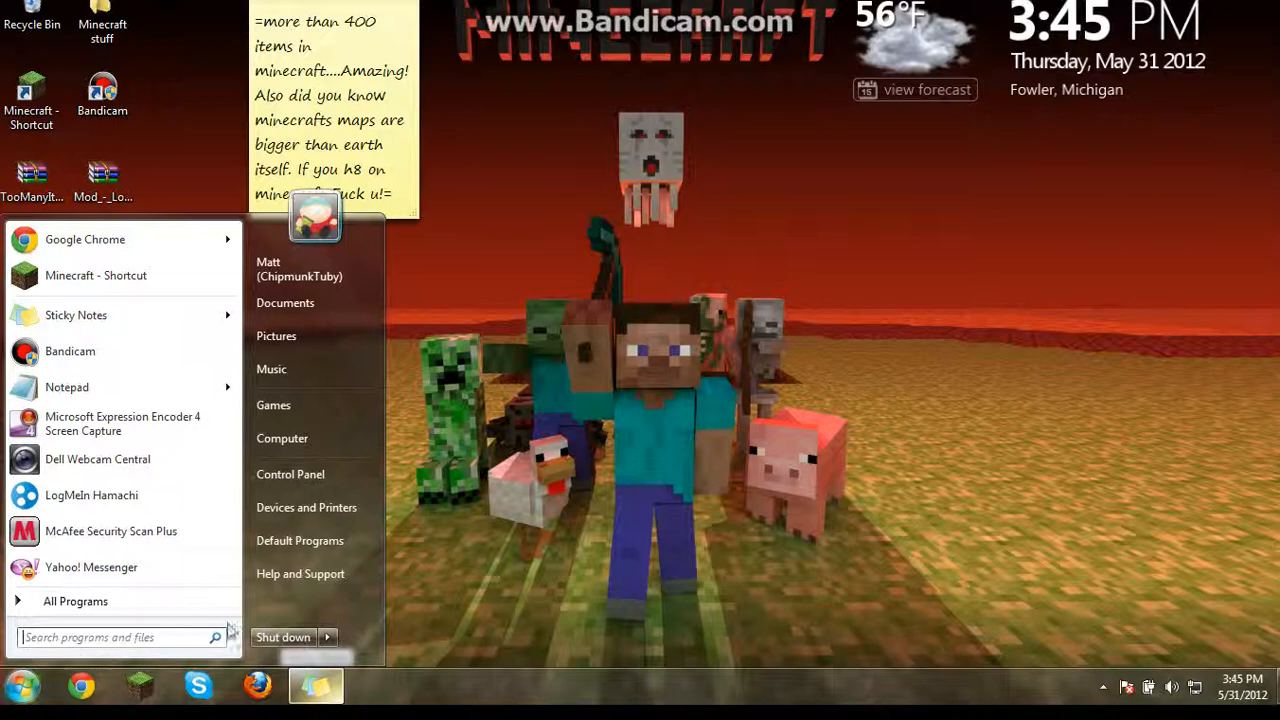